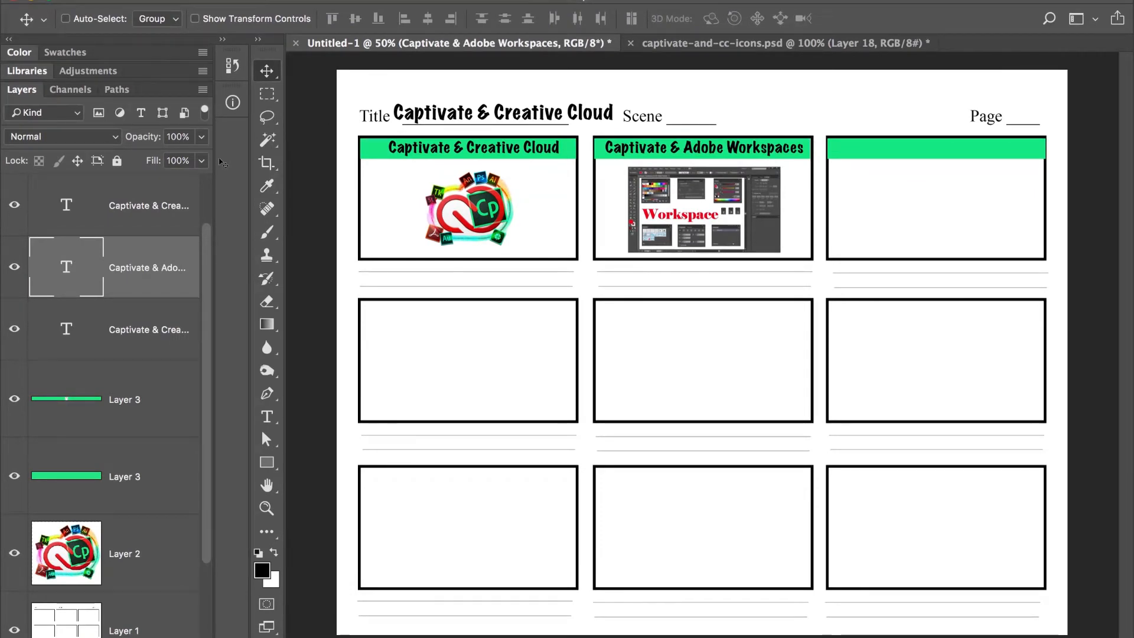
mouse_move(225, 160)
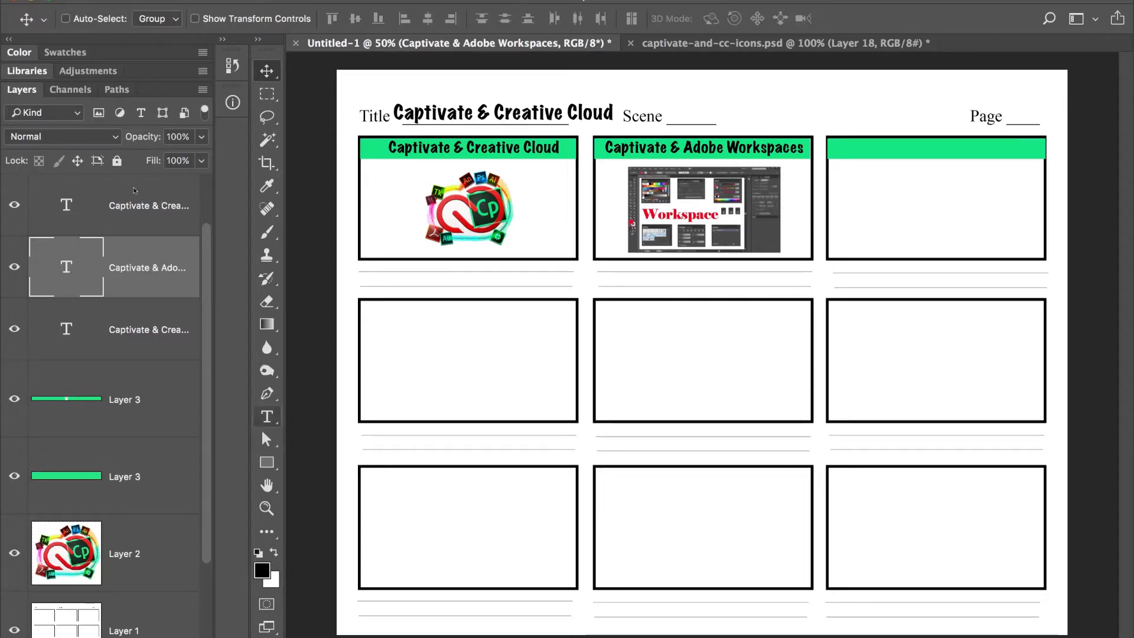
- Start the third panel's green-bar heading with the text 'Captivate and'
left_click(871, 148)
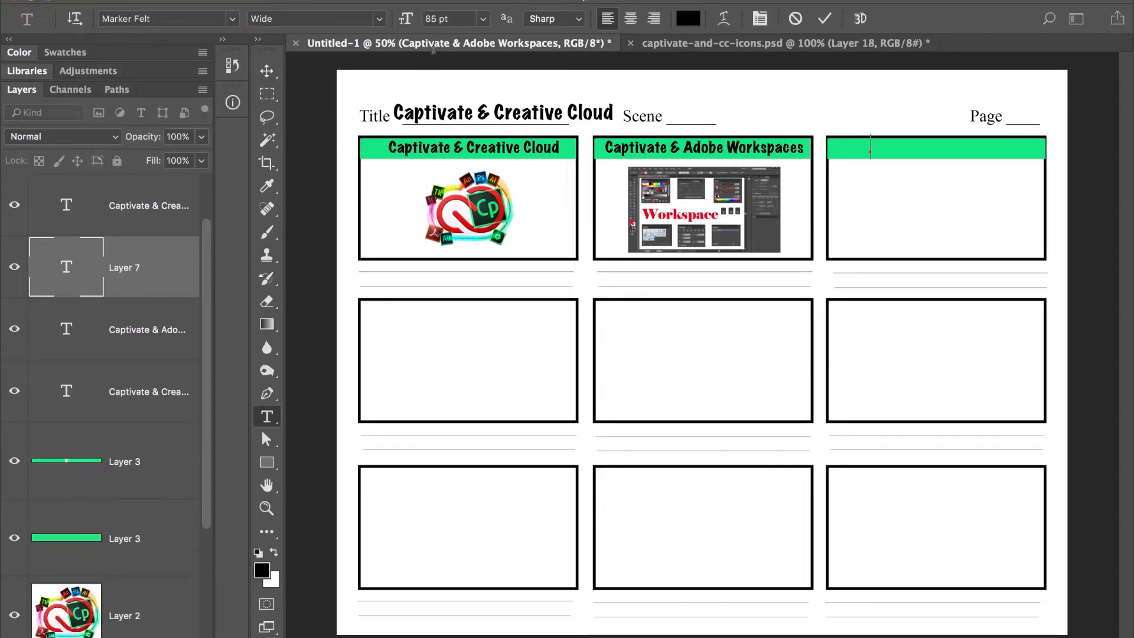
type("C")
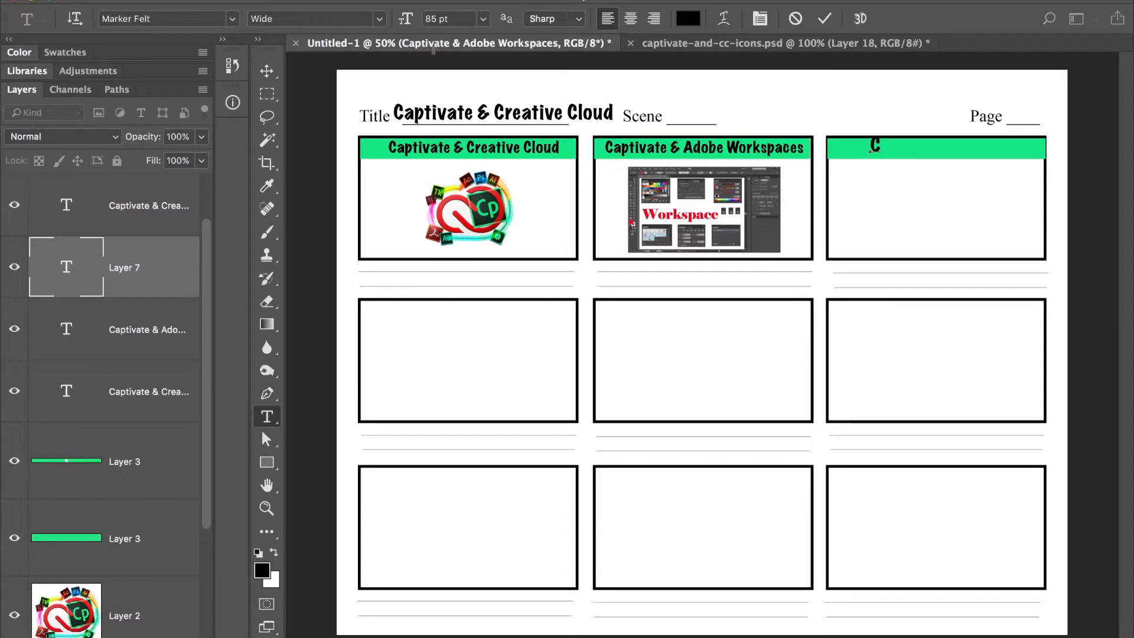
type("aptivate and")
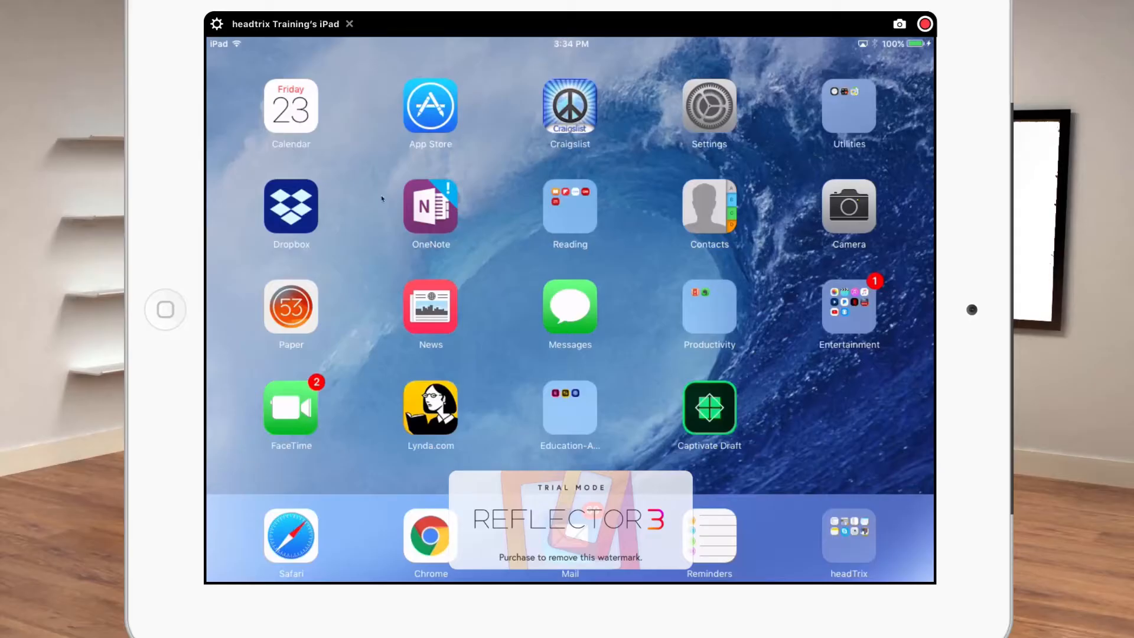
- Launch Captivate Draft on the iPad and create a new storyboard
left_click(709, 409)
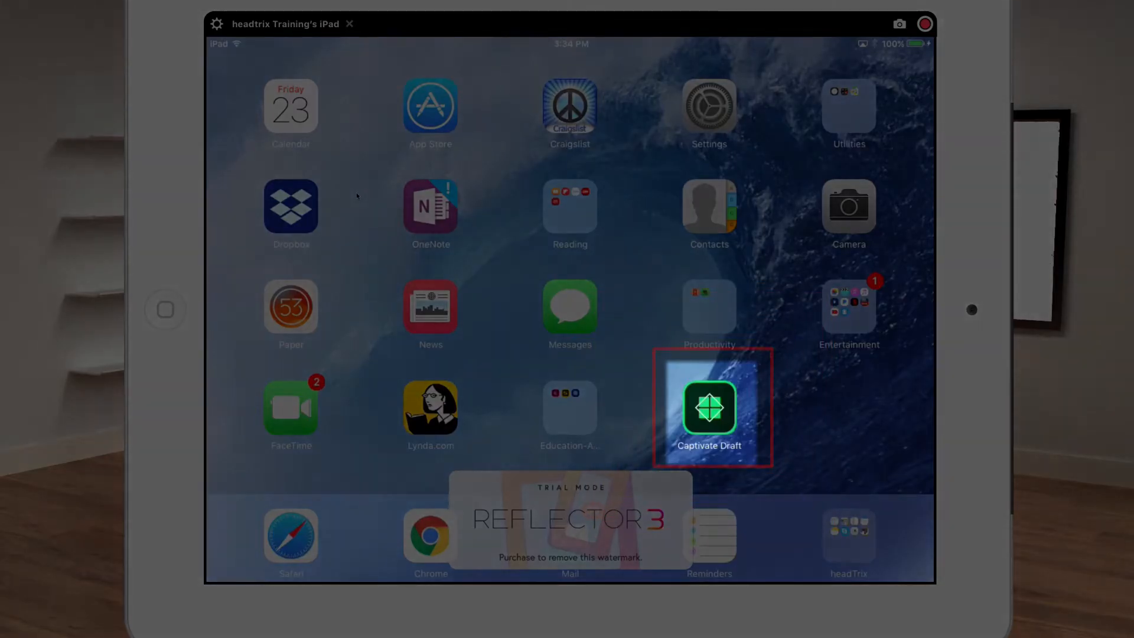
left_click(709, 407)
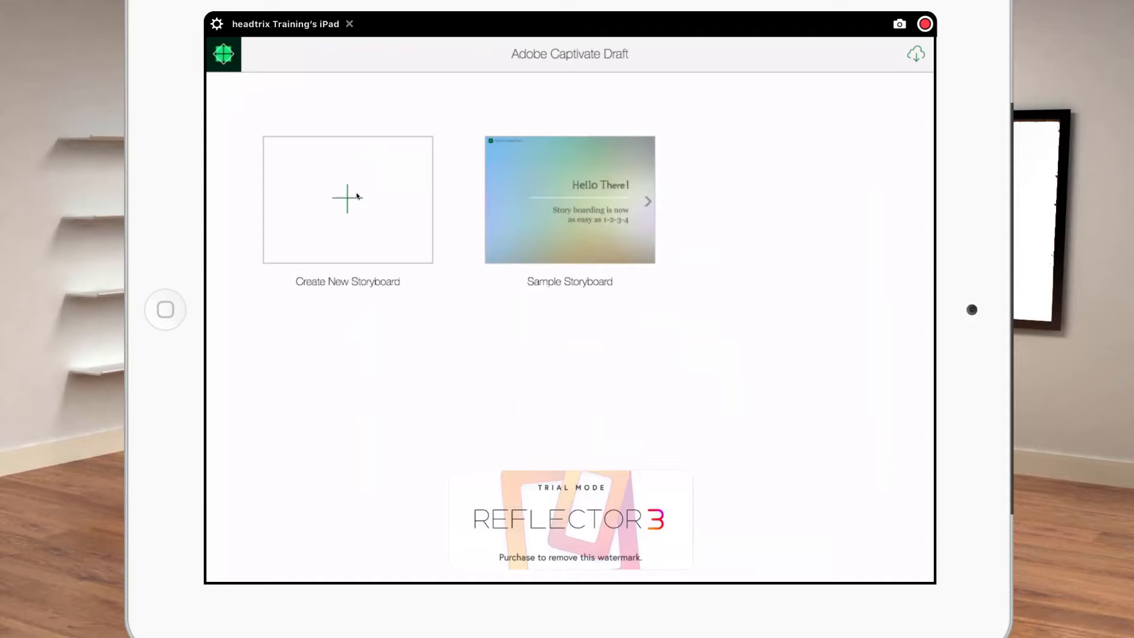
left_click(569, 201)
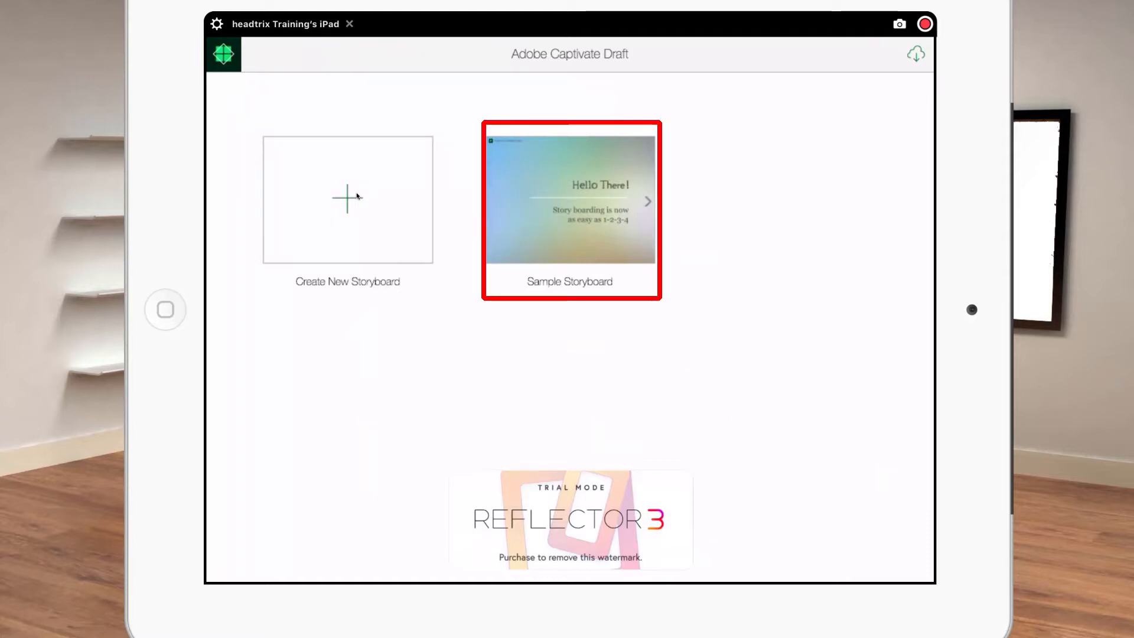
left_click(347, 199)
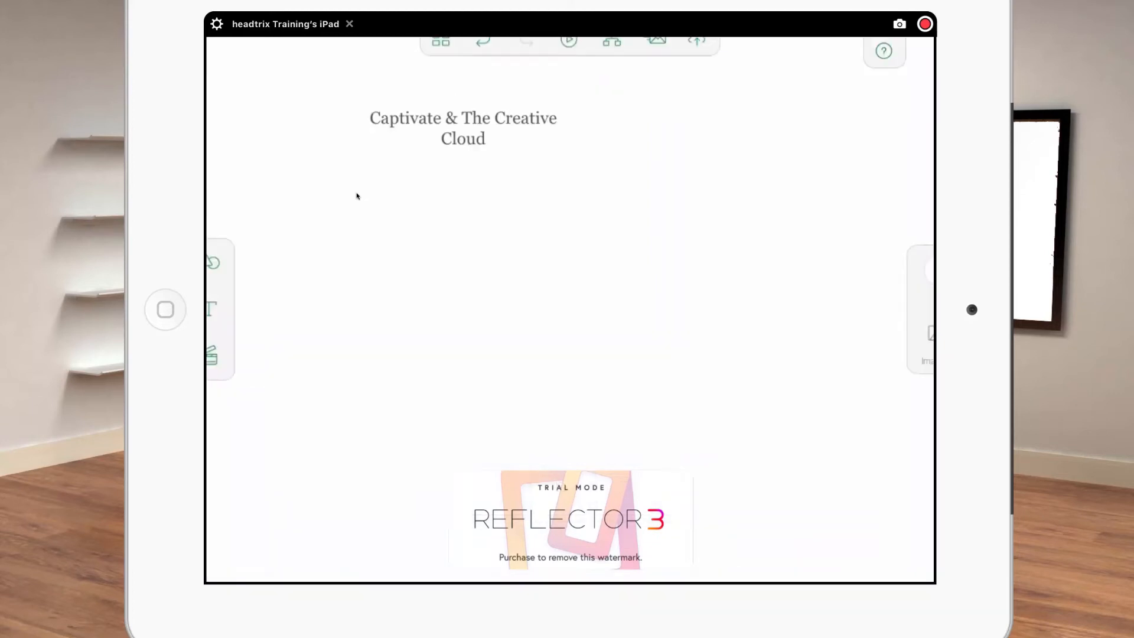
- Enlarge the 'Captivate & The Creative Cloud' title and stretch it onto one top line
left_click(462, 128)
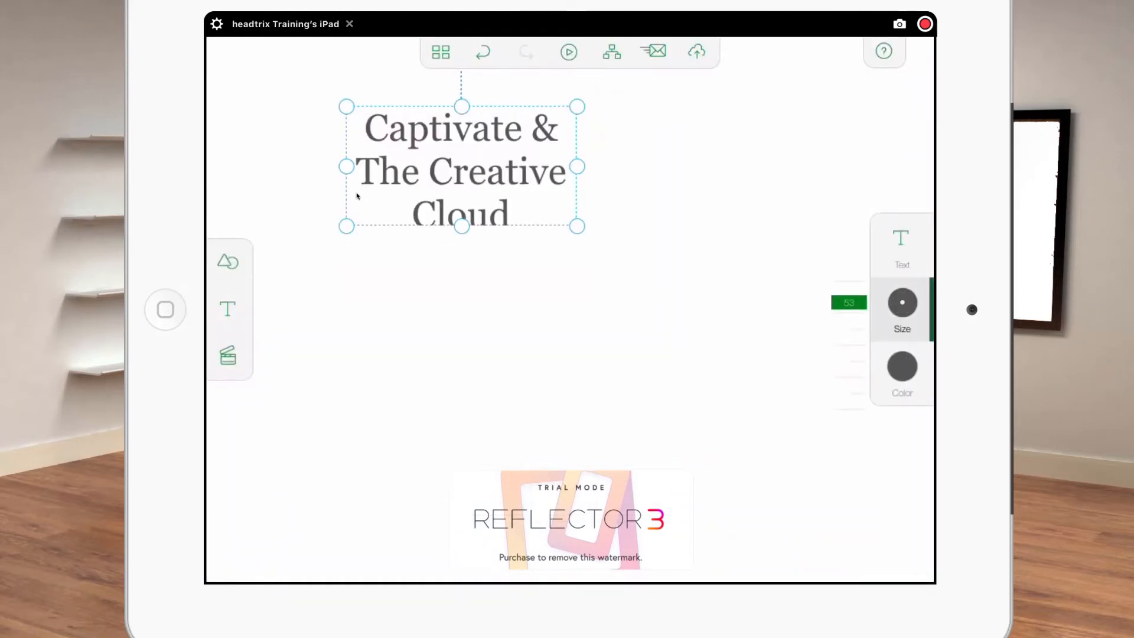
left_click(901, 245)
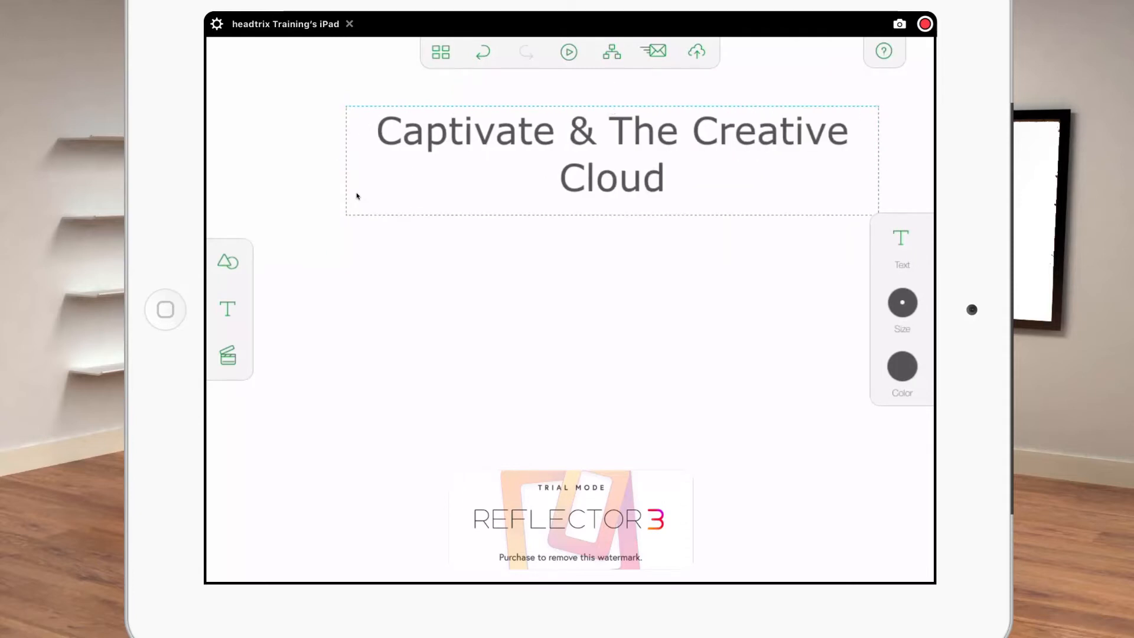
left_click_drag(611, 159, 488, 96)
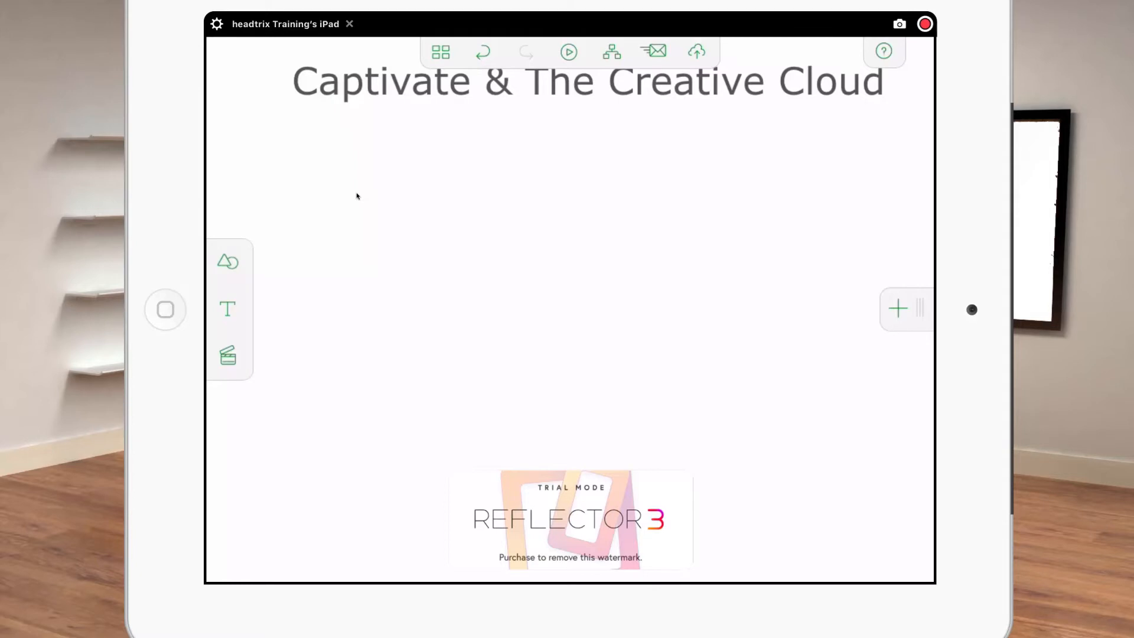
- Add a green-filled rectangle and stretch it across the top of the slide
left_click_drag(403, 239, 792, 239)
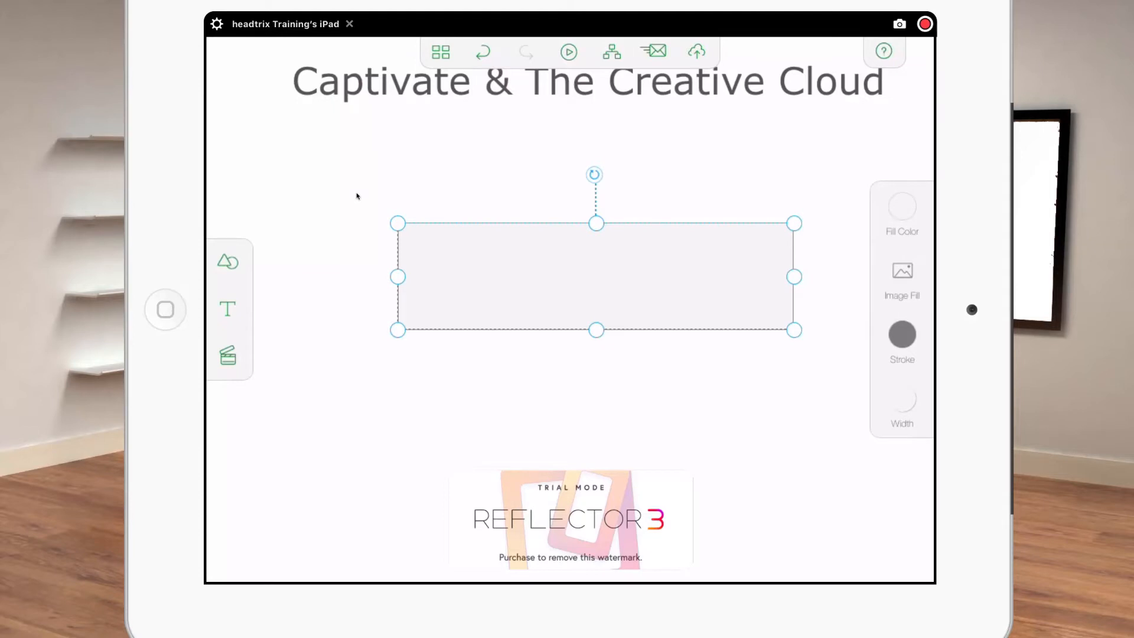
left_click(901, 209)
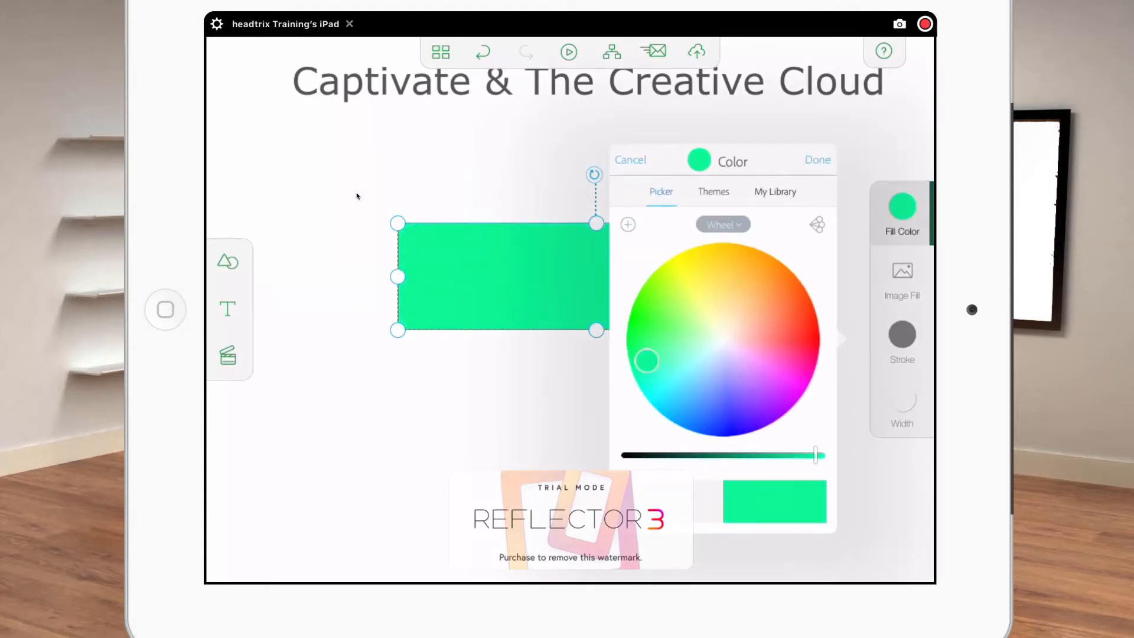
left_click(816, 160)
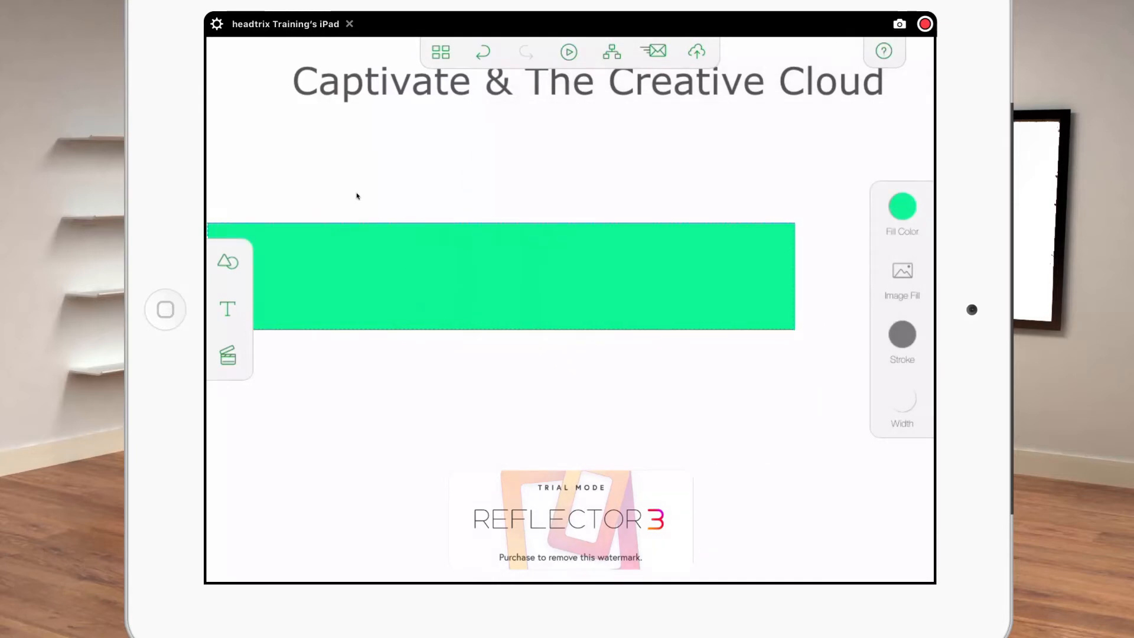
left_click_drag(793, 277, 866, 277)
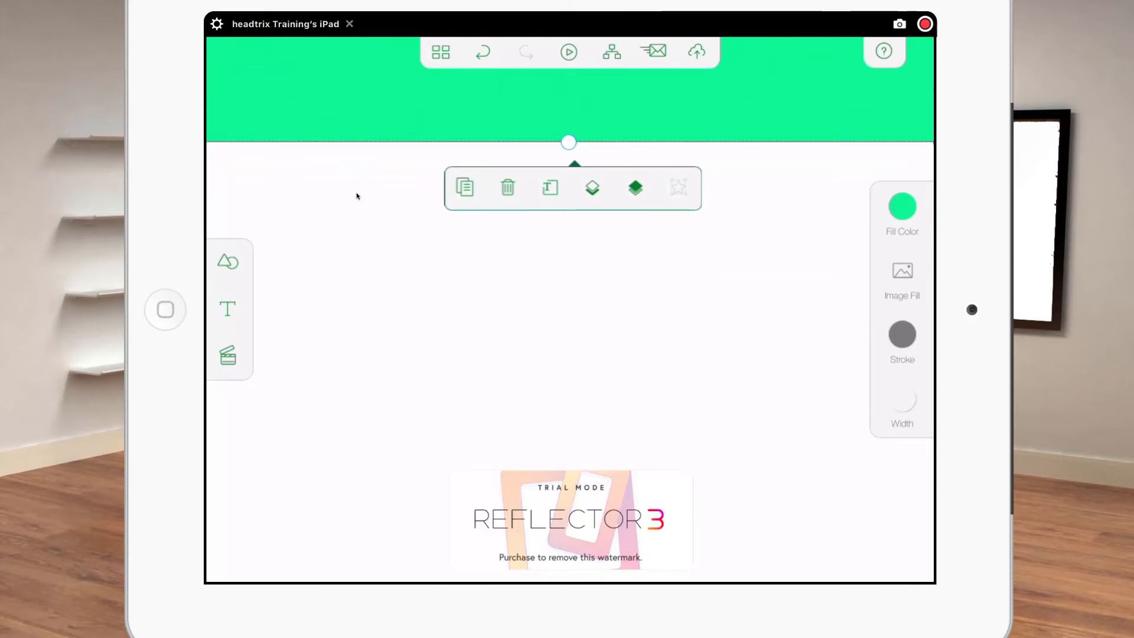
- Place the 'Captivate & The Creative Cloud' title over the green bar
type("Captivate & The Creative Cloud")
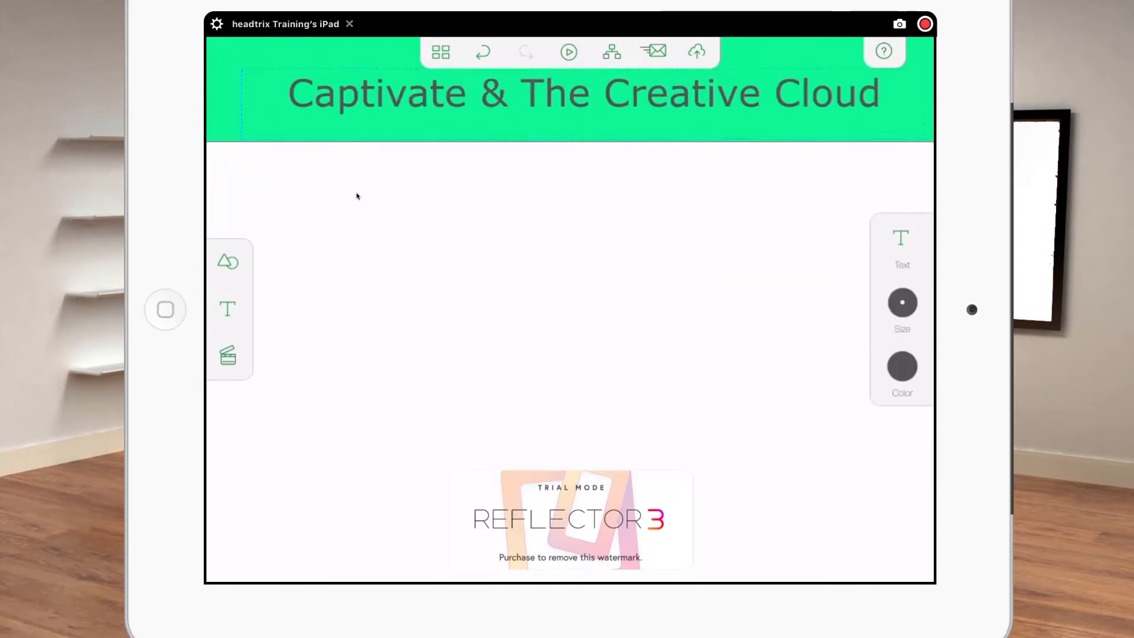
left_click(579, 93)
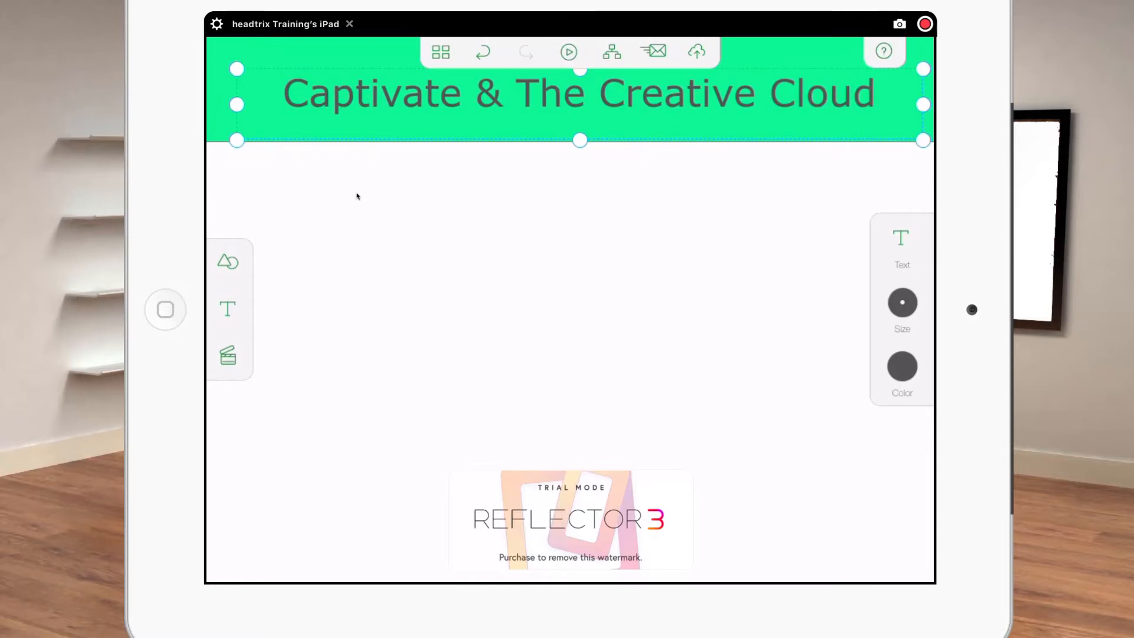
left_click(355, 196)
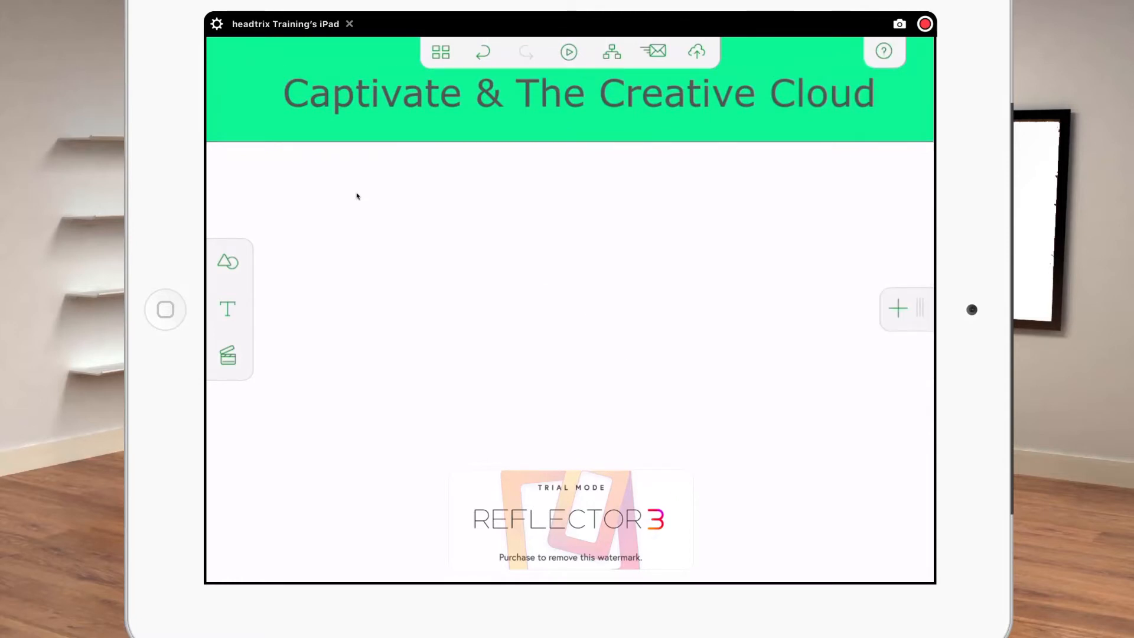
- Insert the Creative Cloud icons picture from the photo library and enlarge it centrally
left_click(897, 309)
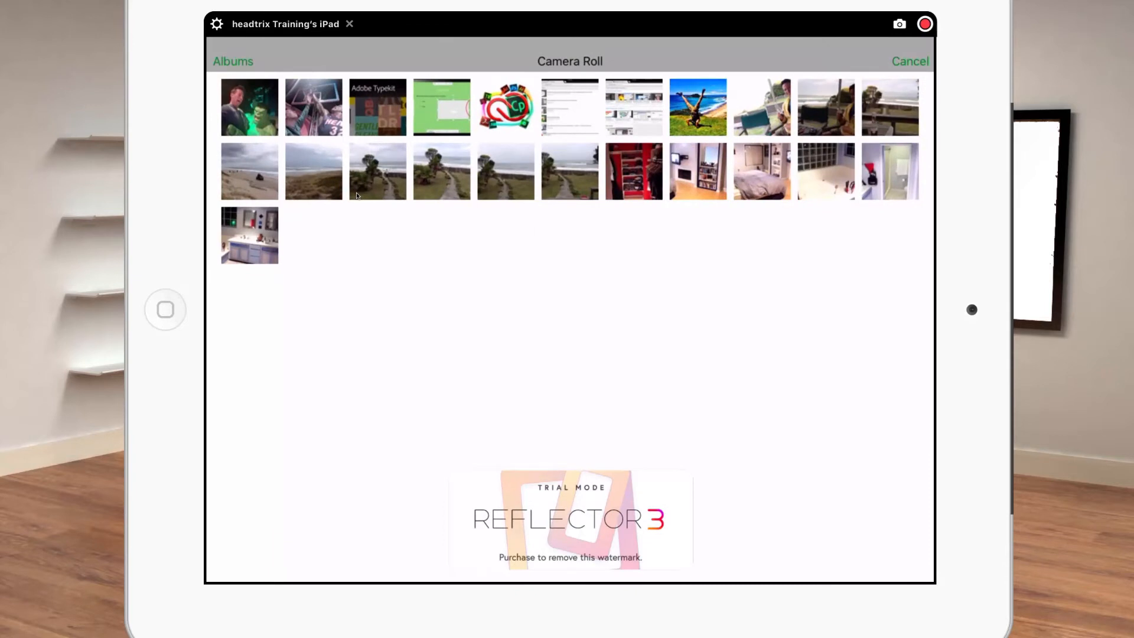
left_click(505, 107)
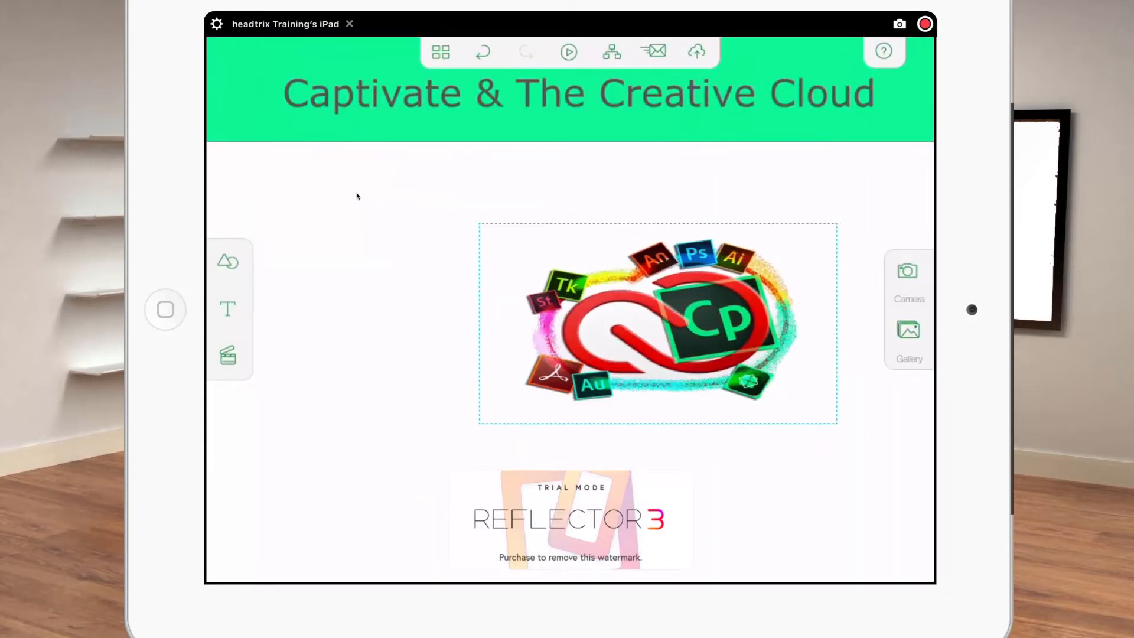
left_click_drag(654, 322, 571, 319)
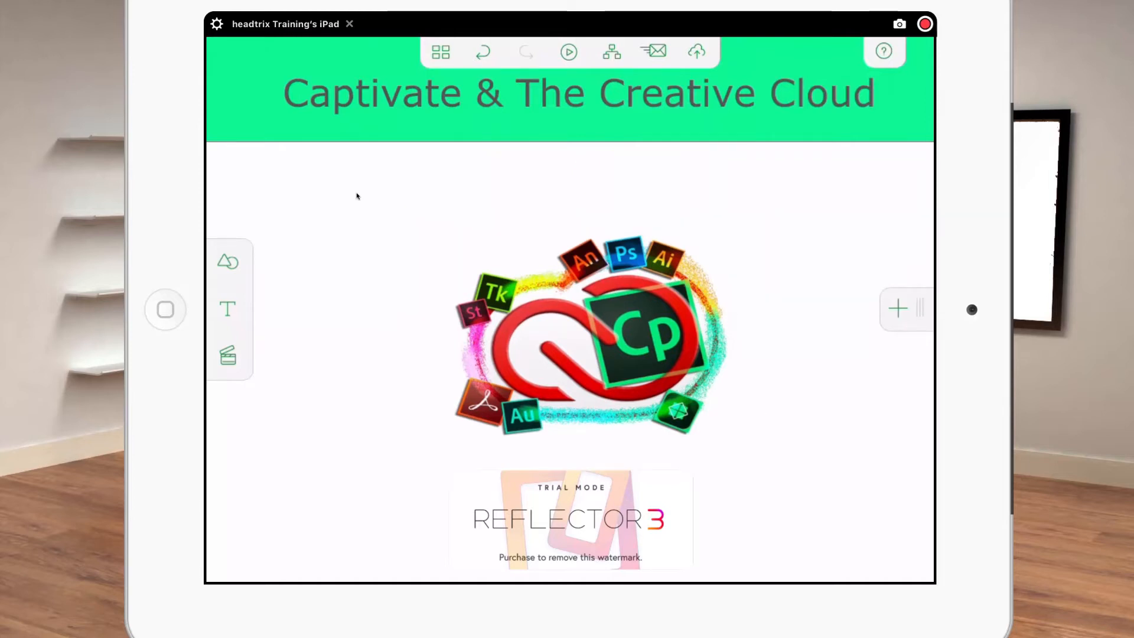
left_click(924, 23)
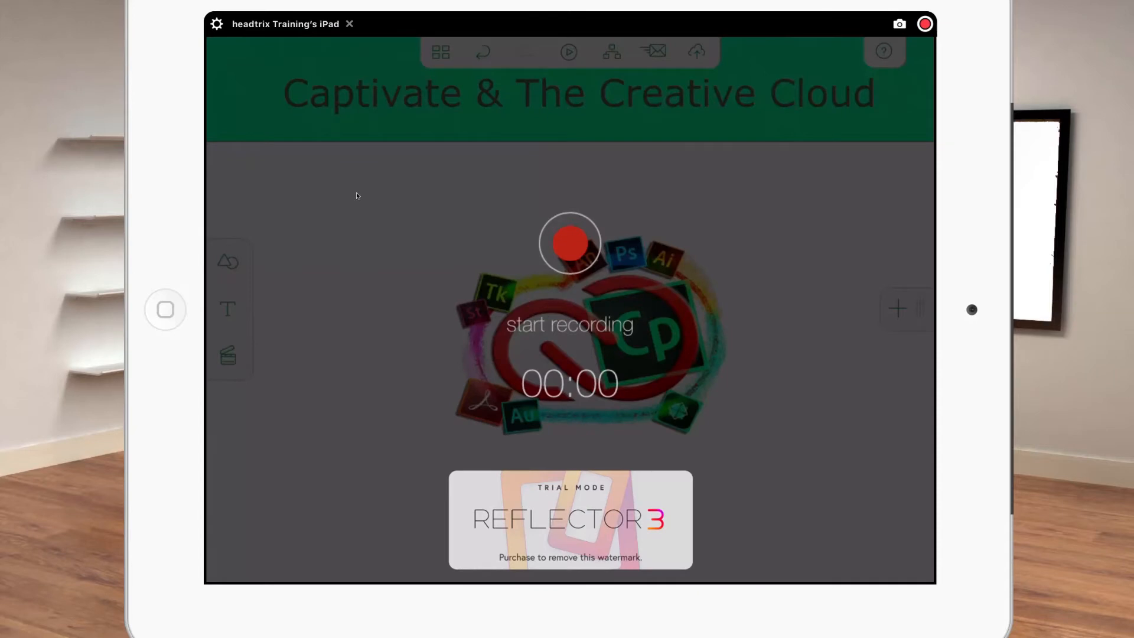
- Record a narration clip for the Creative Cloud slide
left_click(569, 243)
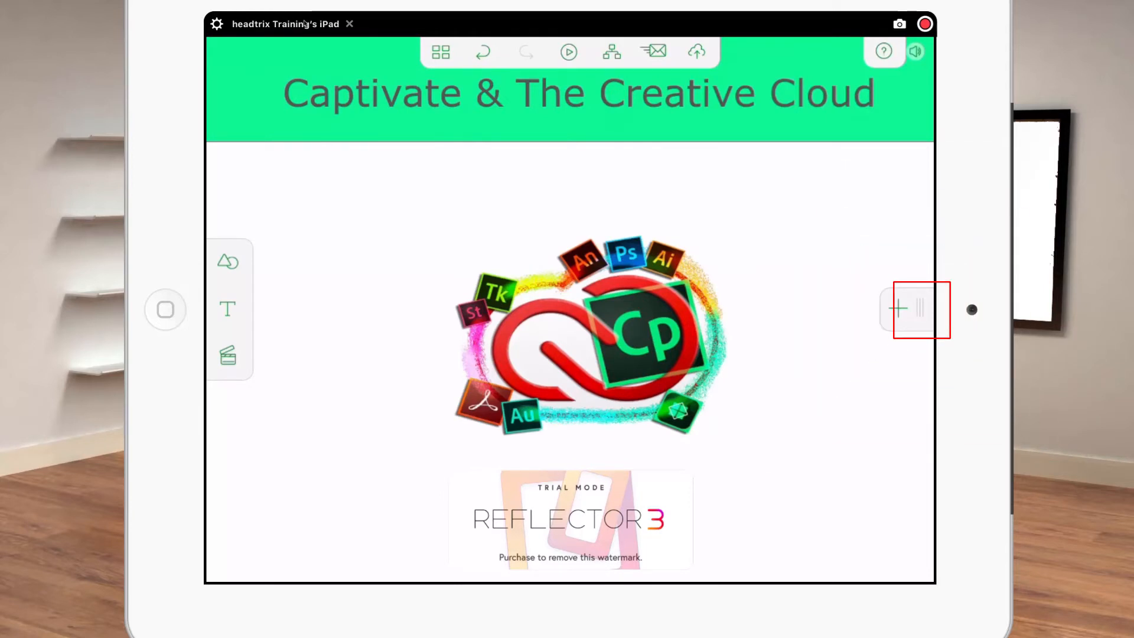
- Delete the blank slide from the slide grid and return to Slide 1
left_click(439, 52)
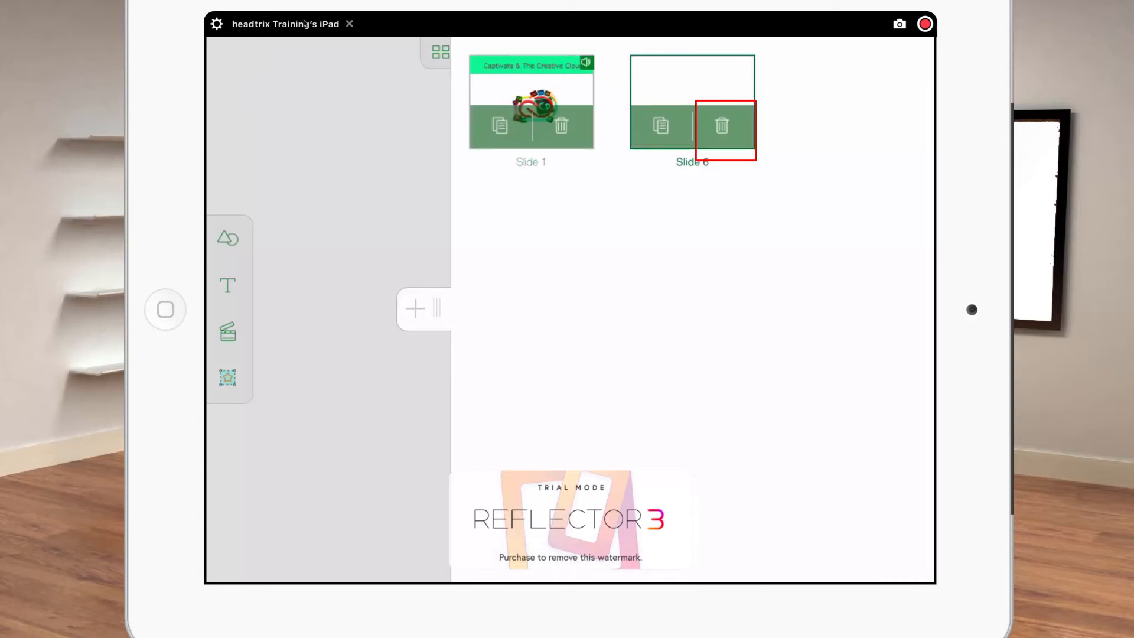
left_click(722, 124)
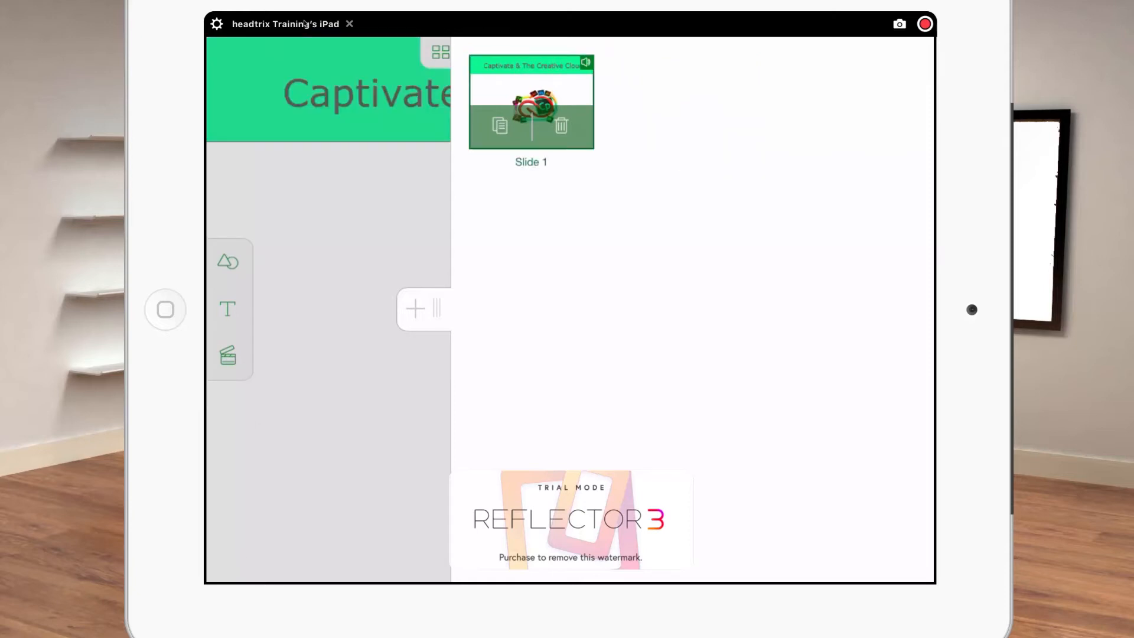
left_click(499, 125)
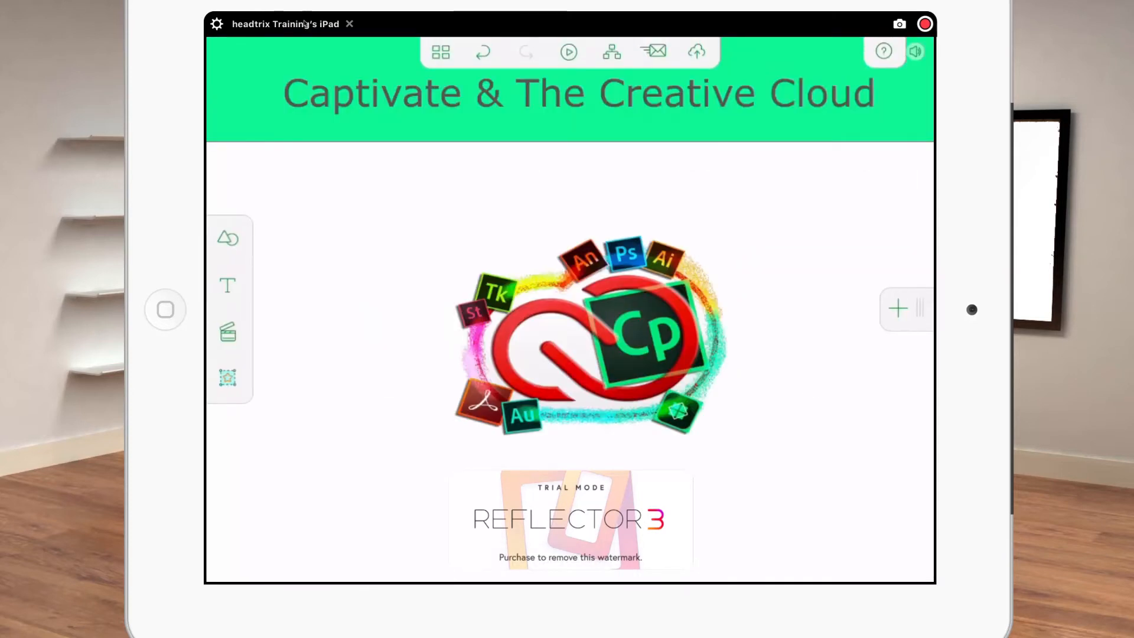
- Replace the logo with the iPad storyboard screenshot and retitle it 'Captivate & Captivate Draft'
left_click(589, 336)
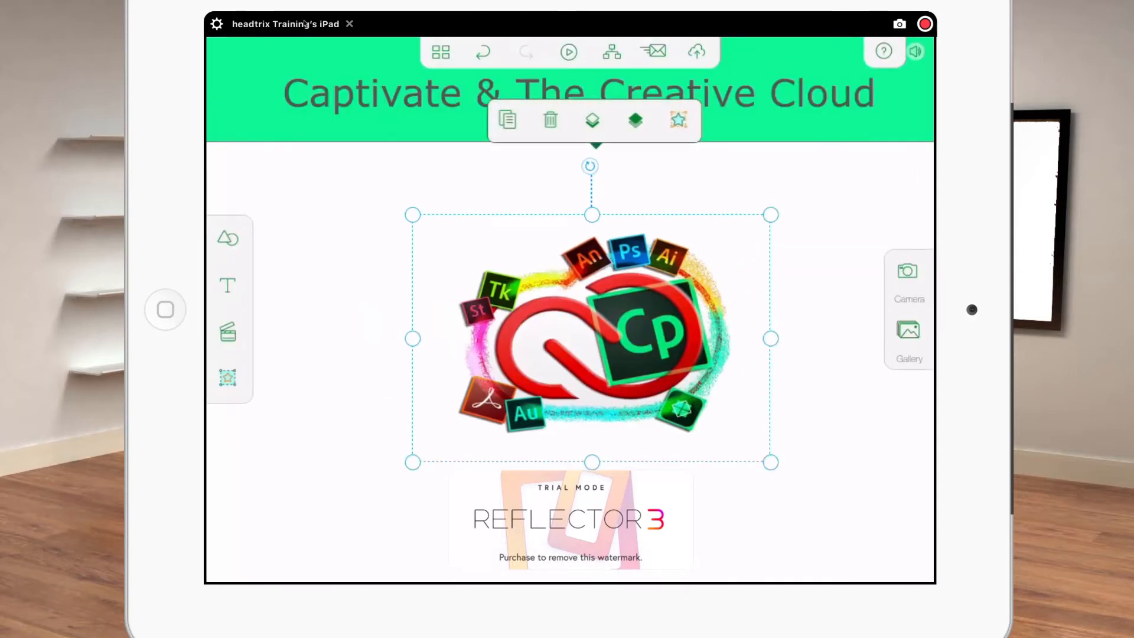
left_click(909, 335)
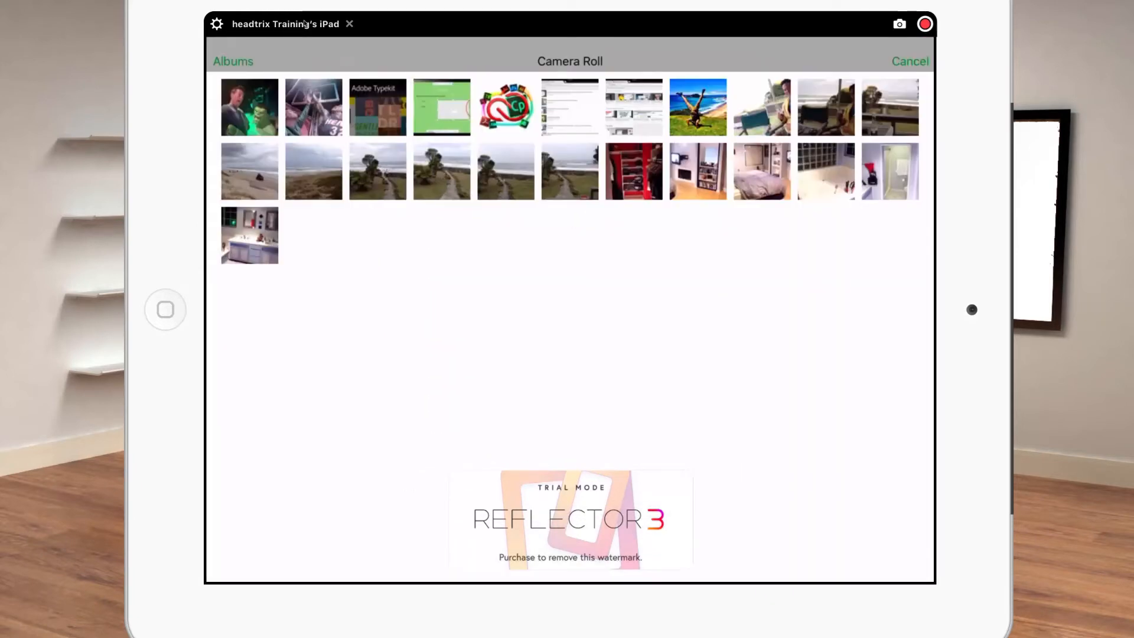
left_click(506, 107)
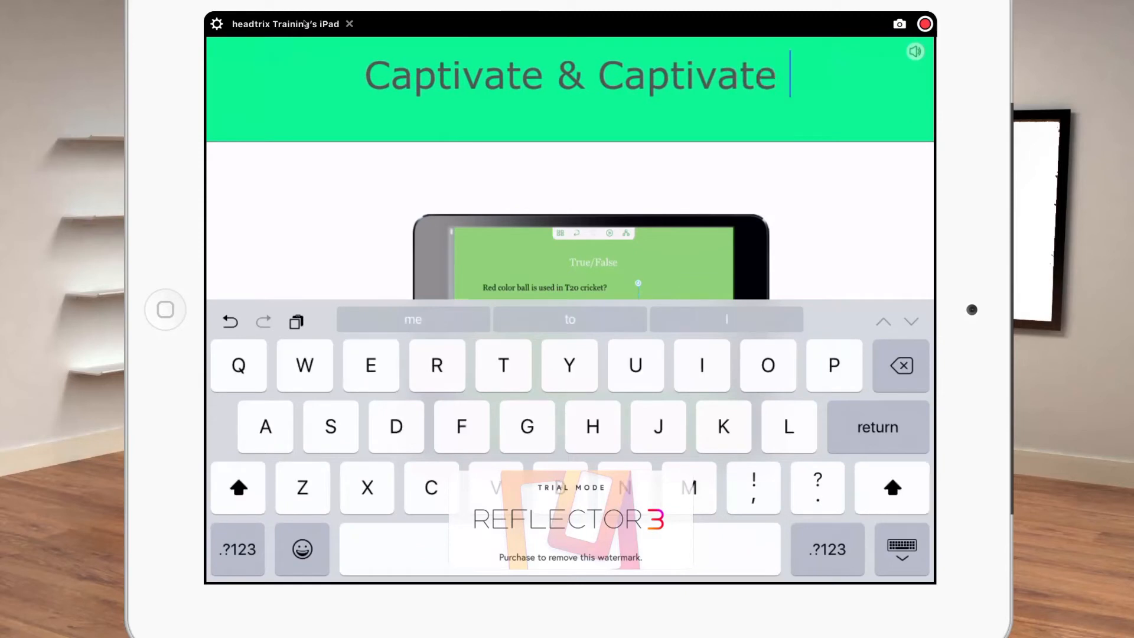
type("Draft")
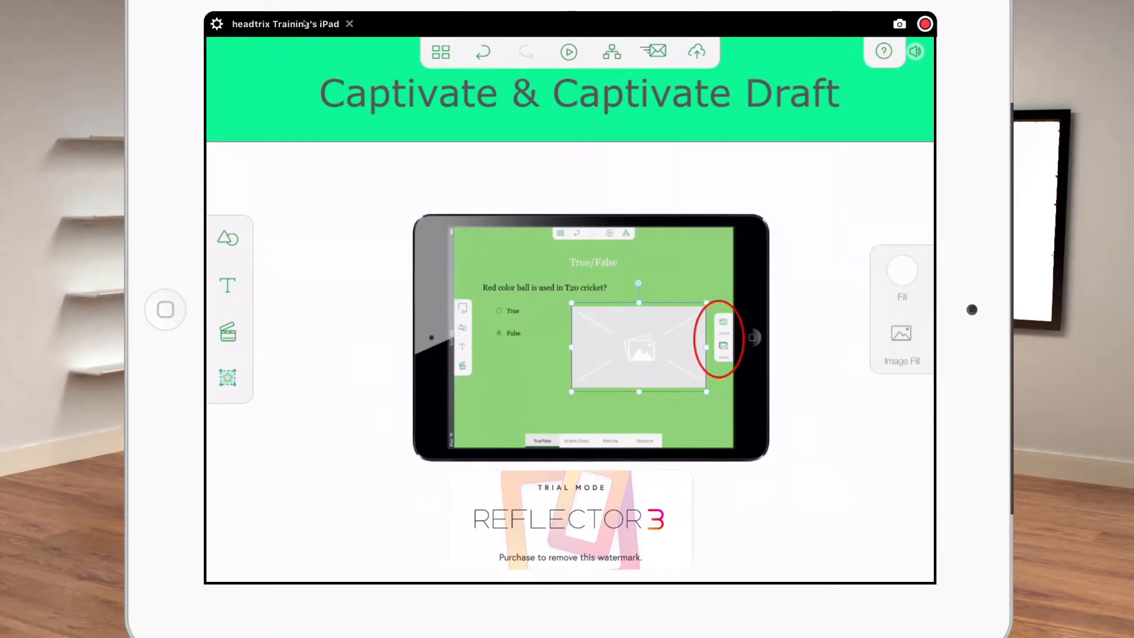
left_click(611, 52)
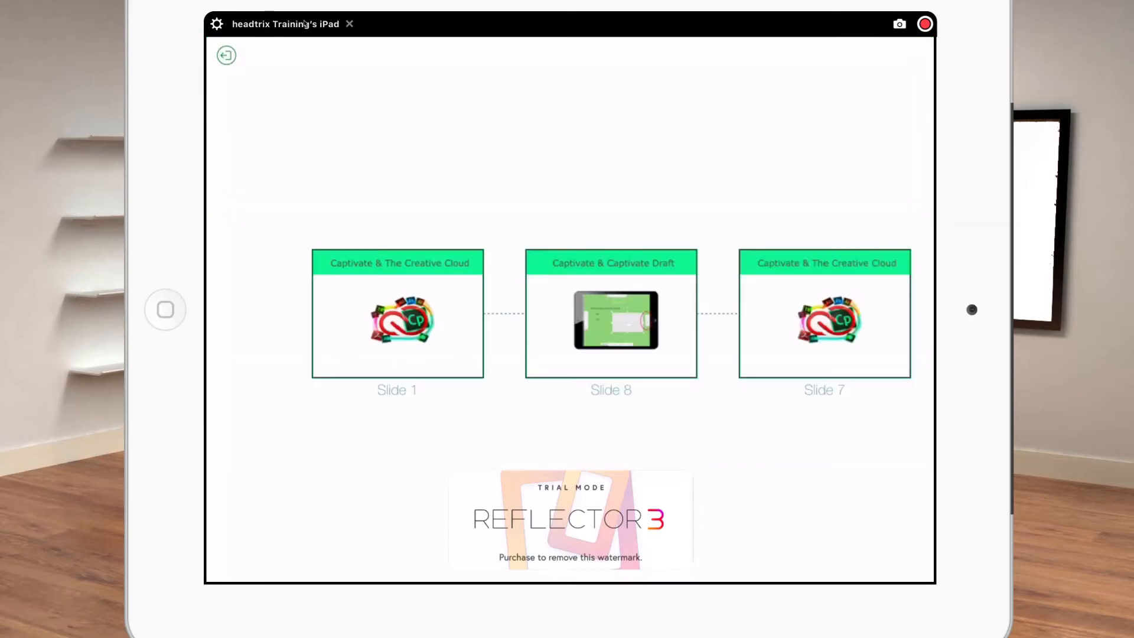
- On the third slide, swap the Creative Cloud logo for the Adobe Typekit picture
left_click(396, 313)
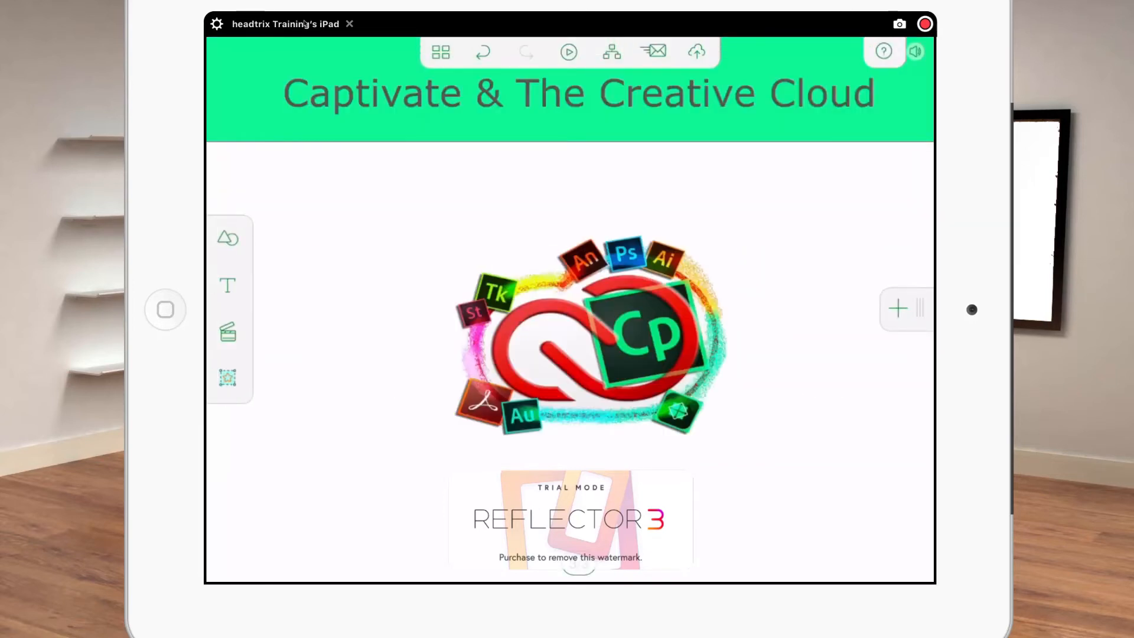
left_click(582, 340)
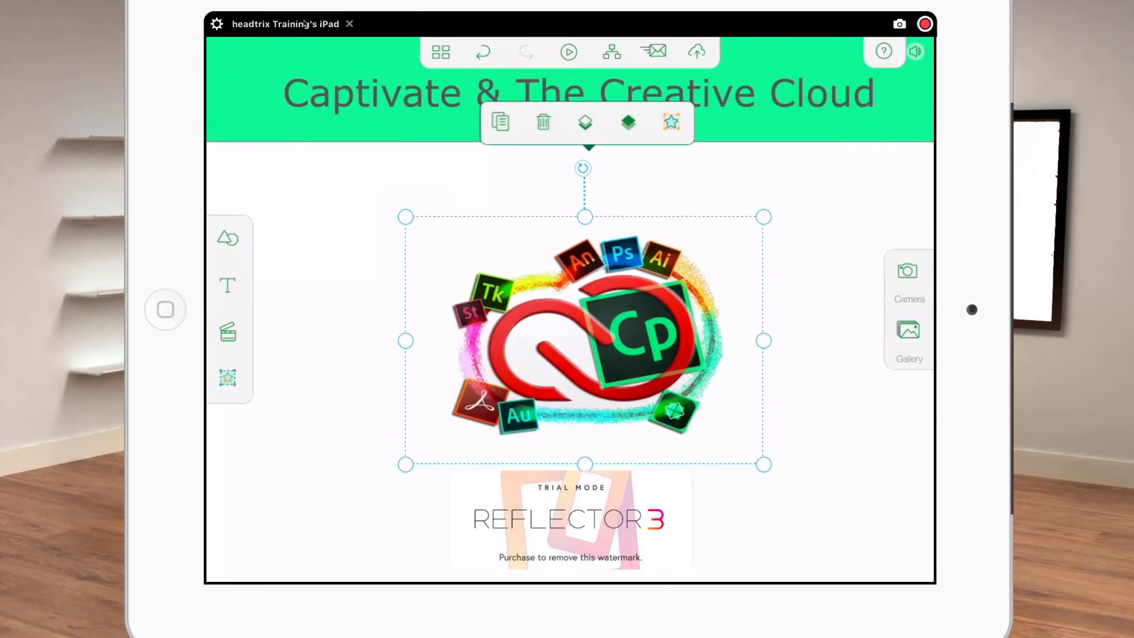
left_click(907, 336)
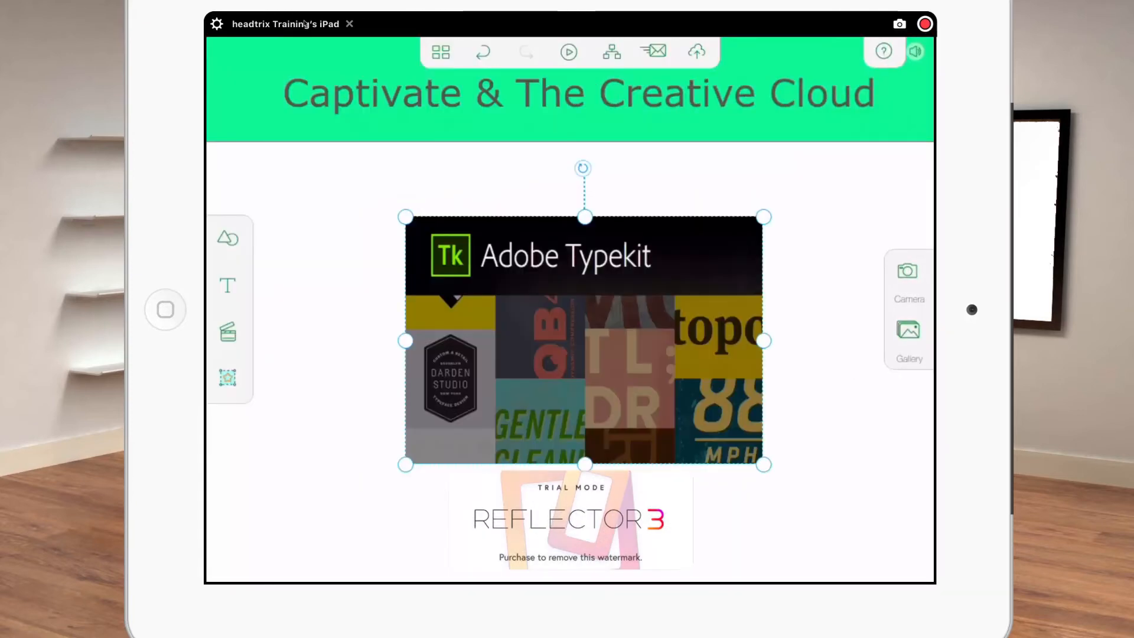
left_click(577, 93)
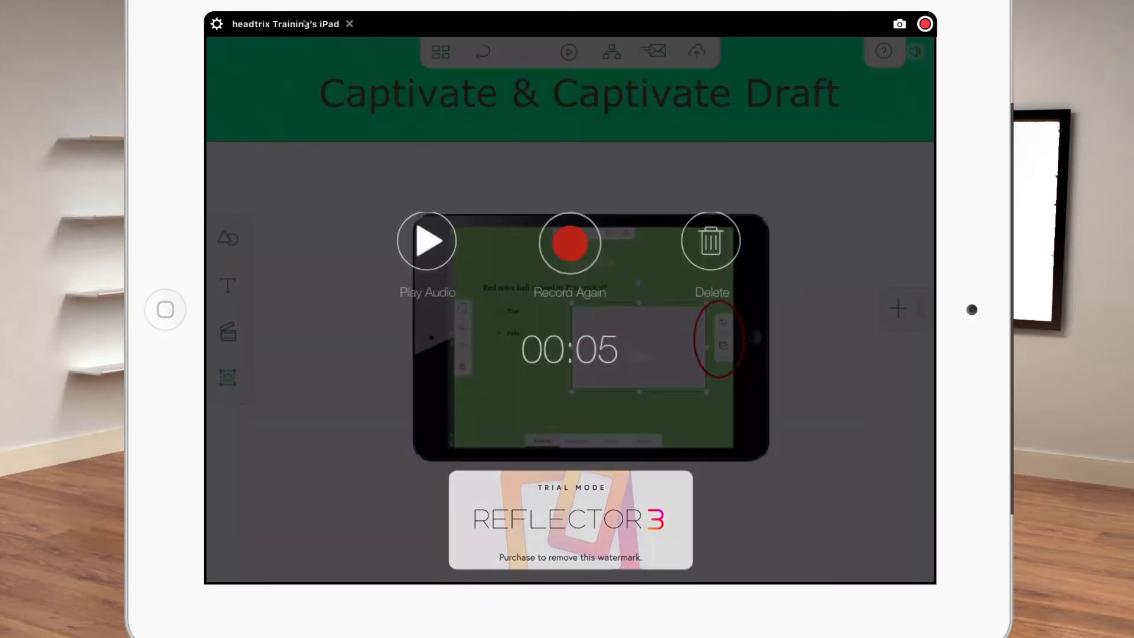
- Record and then stop voice narration for the Typekit slide
left_click(570, 241)
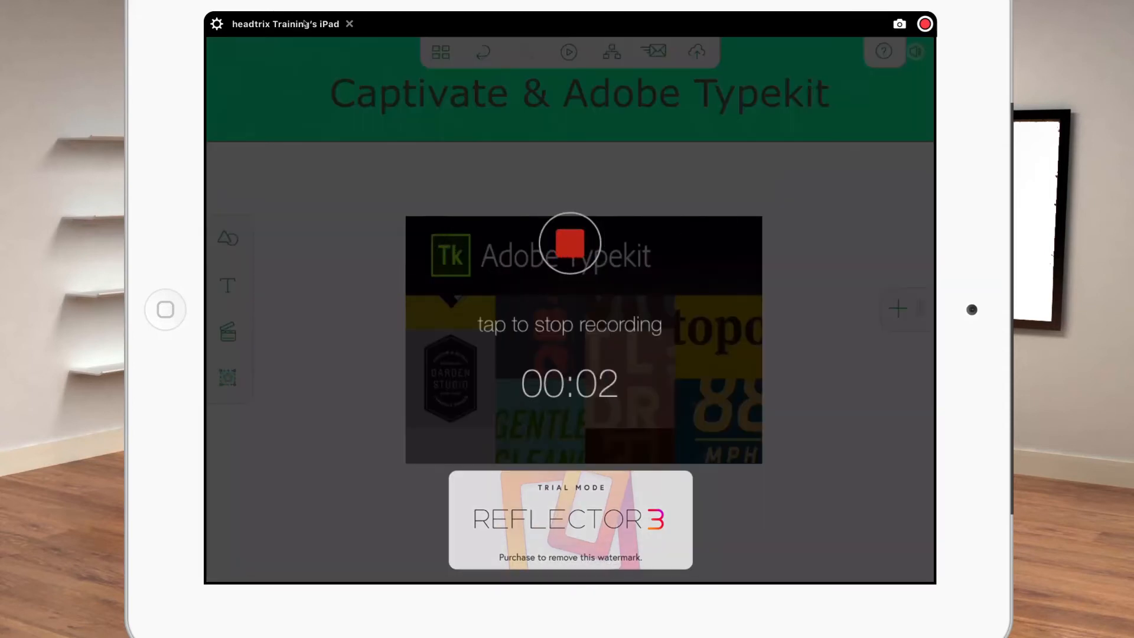
left_click(569, 243)
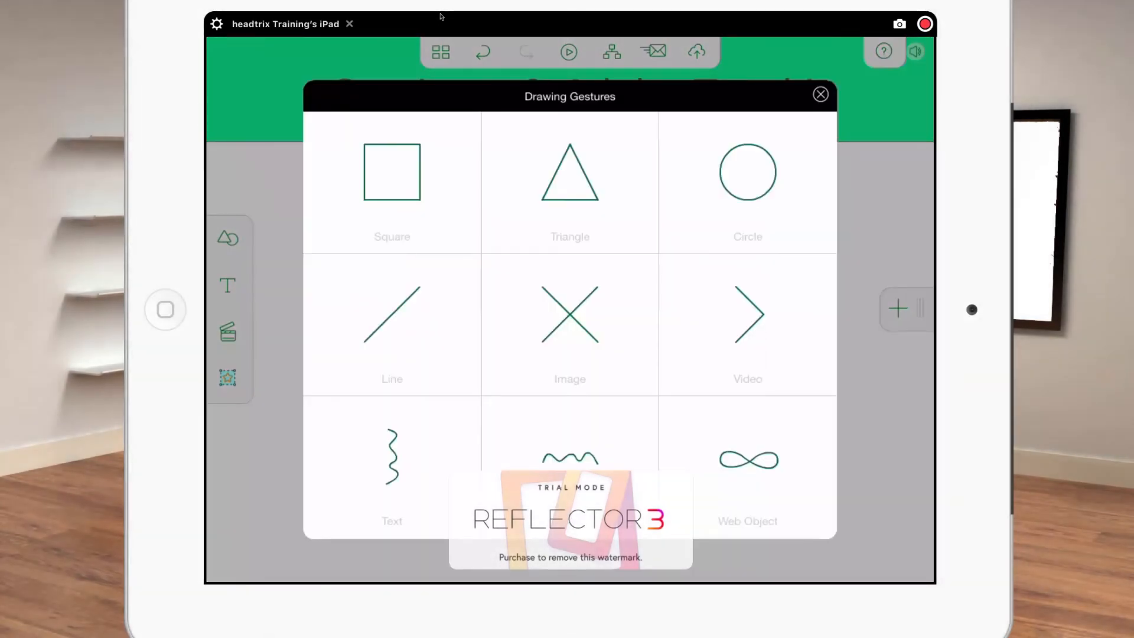
left_click(747, 314)
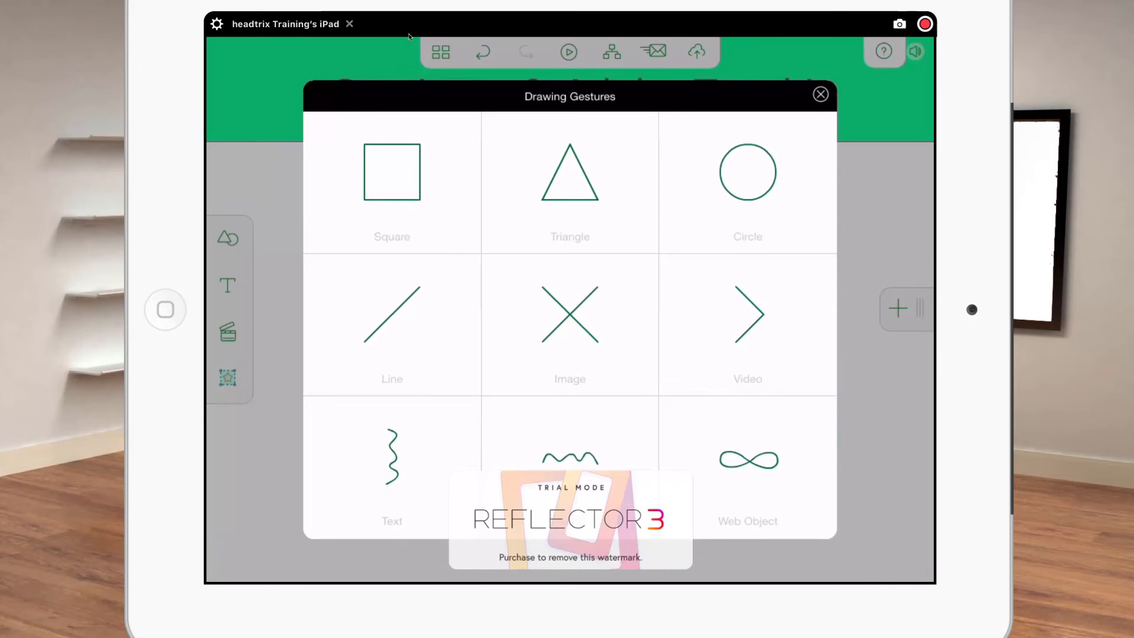
left_click(820, 94)
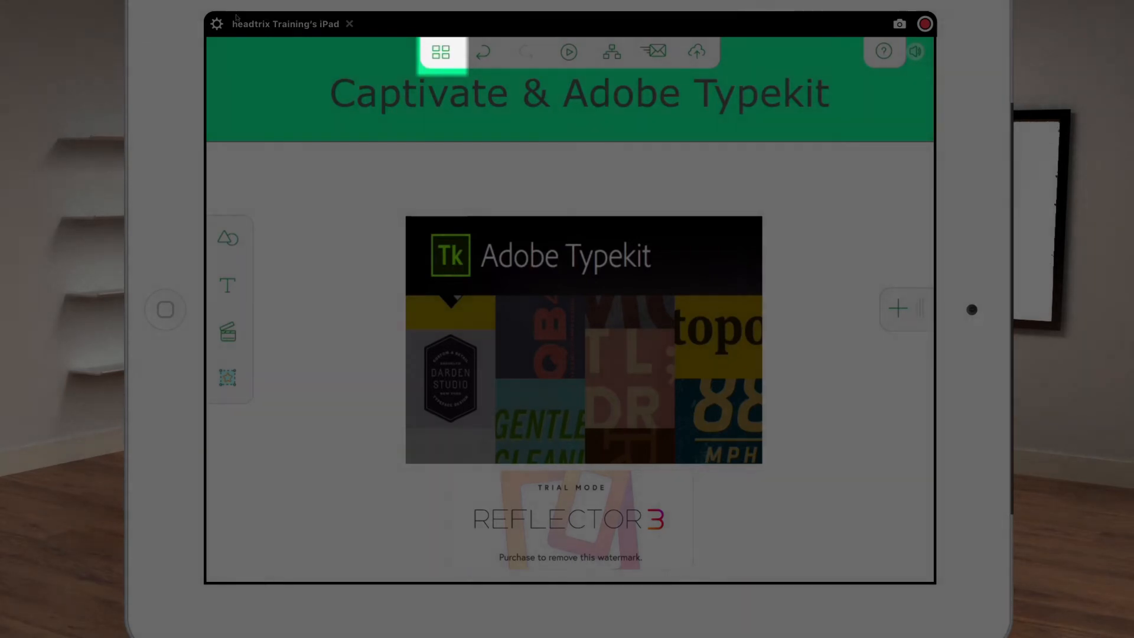
- Return to the storyboard gallery and select Draft_4 to show its share and upload toolbar
left_click(440, 52)
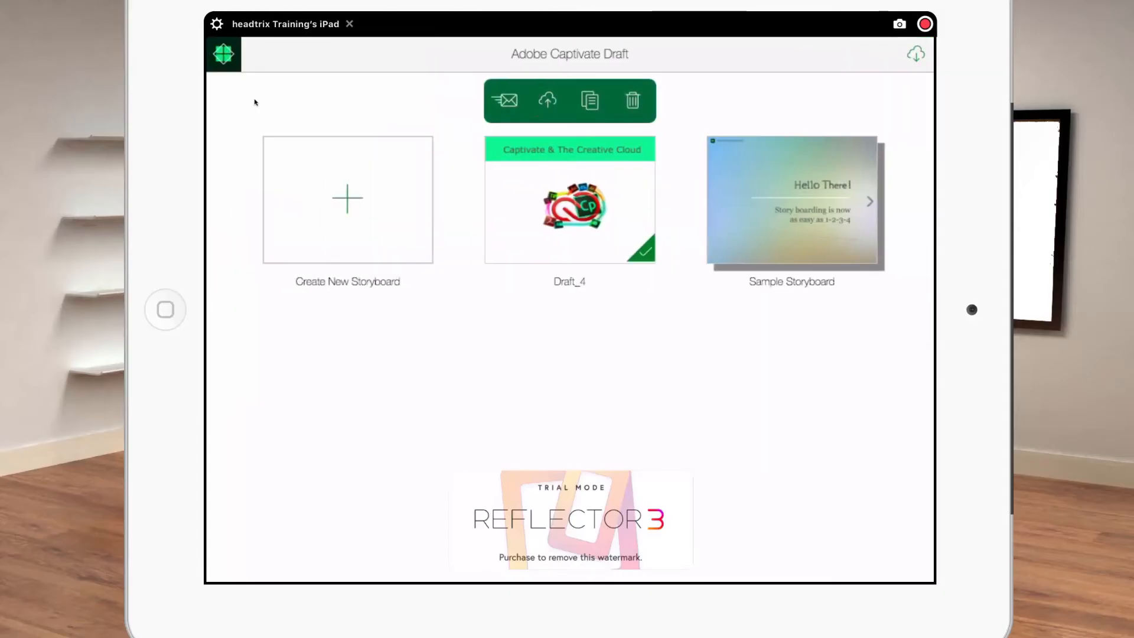
left_click(569, 201)
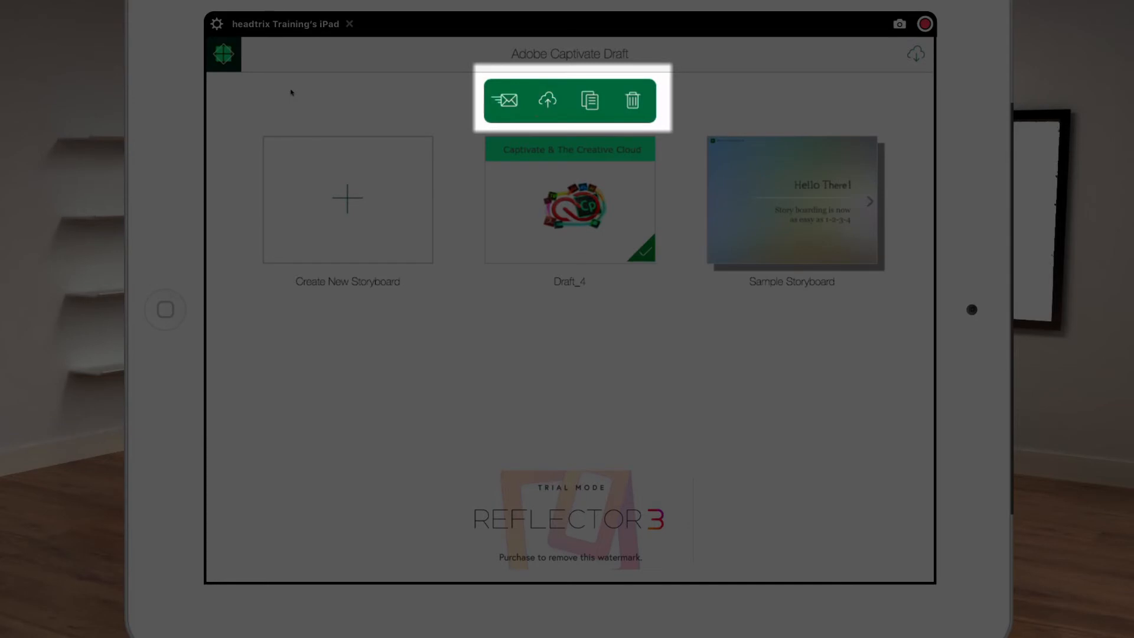
left_click(631, 100)
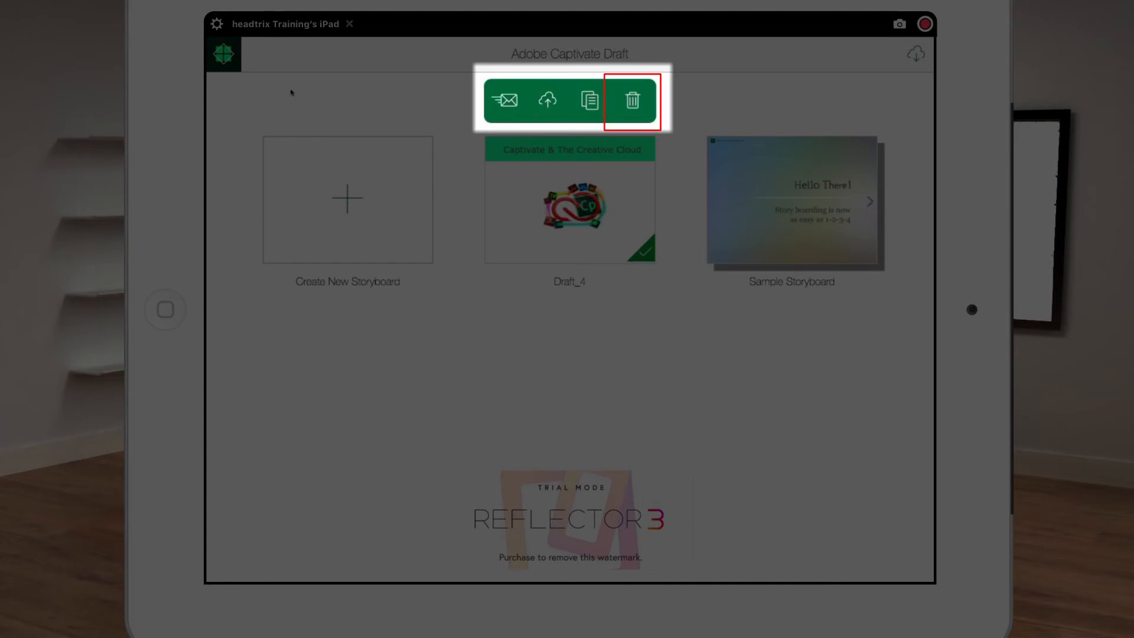
left_click(590, 100)
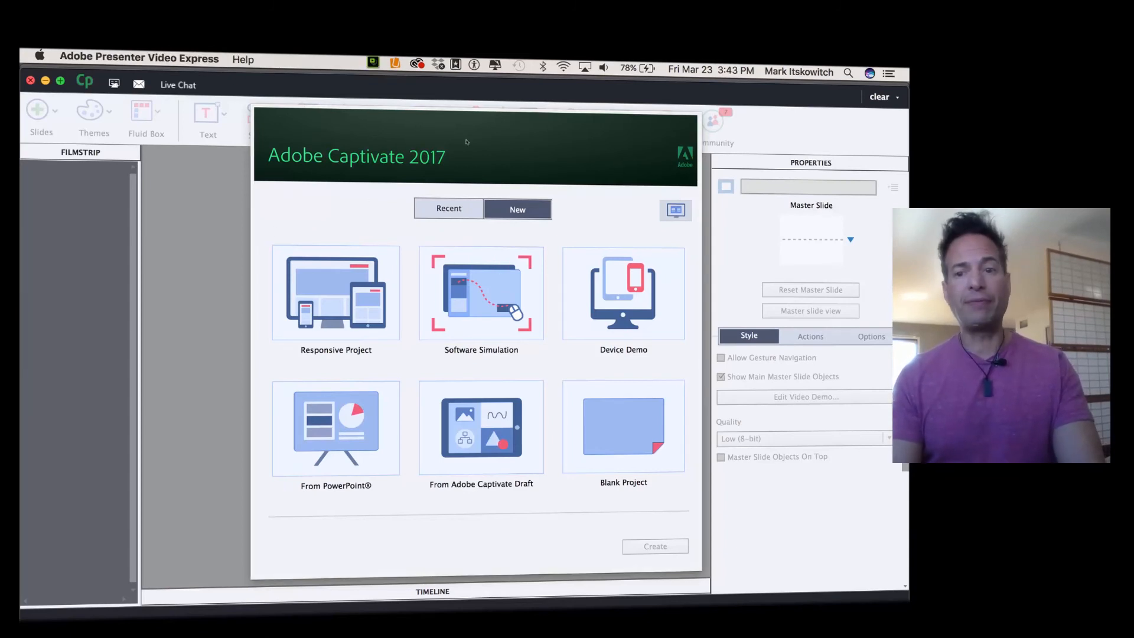
mouse_move(321, 244)
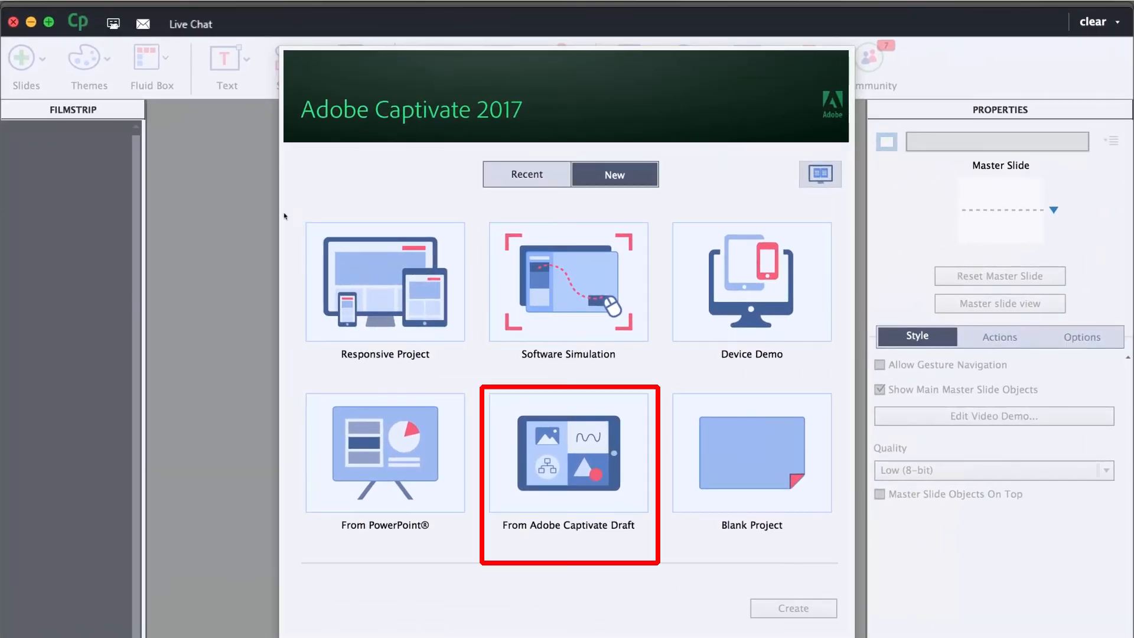
mouse_move(273, 235)
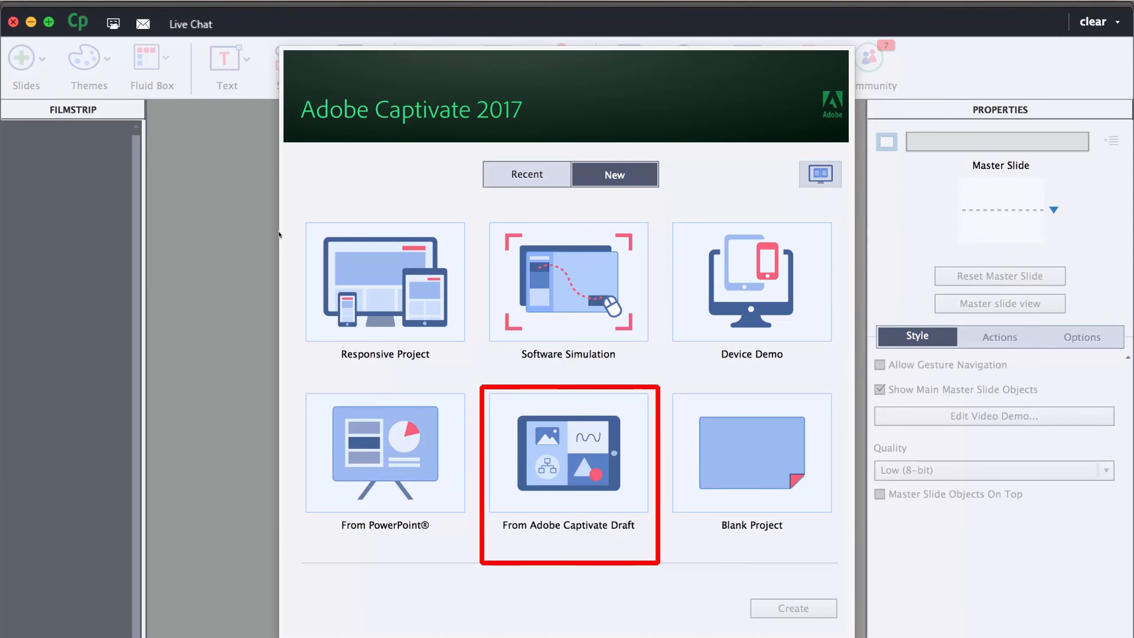
- Choose From Adobe Captivate Draft under New on the Captivate 2017 welcome screen
left_click(570, 454)
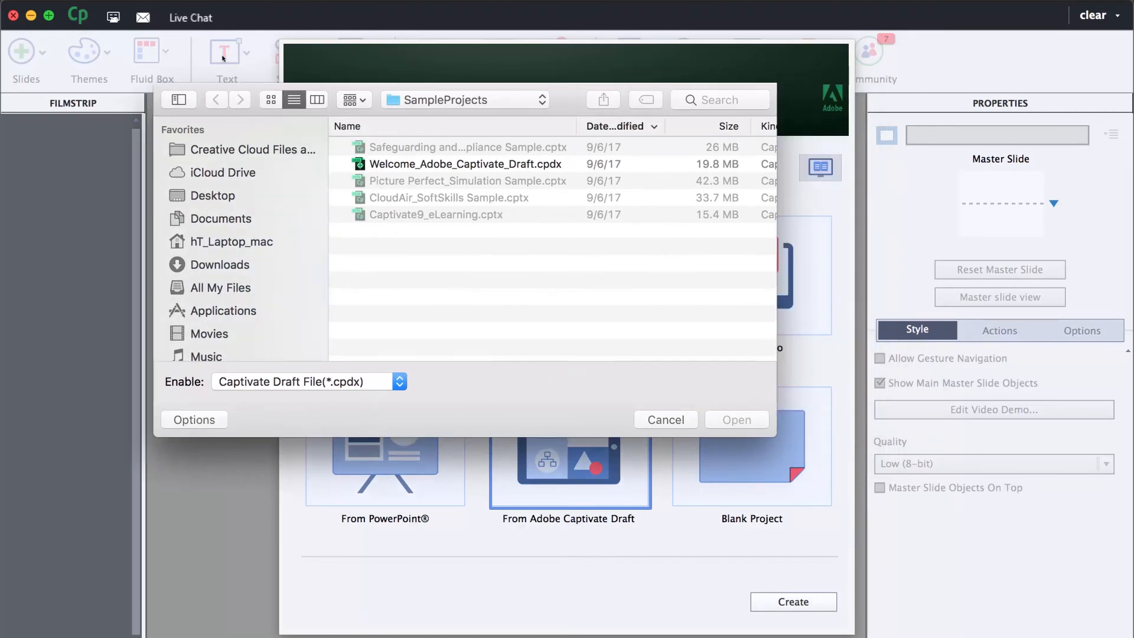
mouse_move(106, 65)
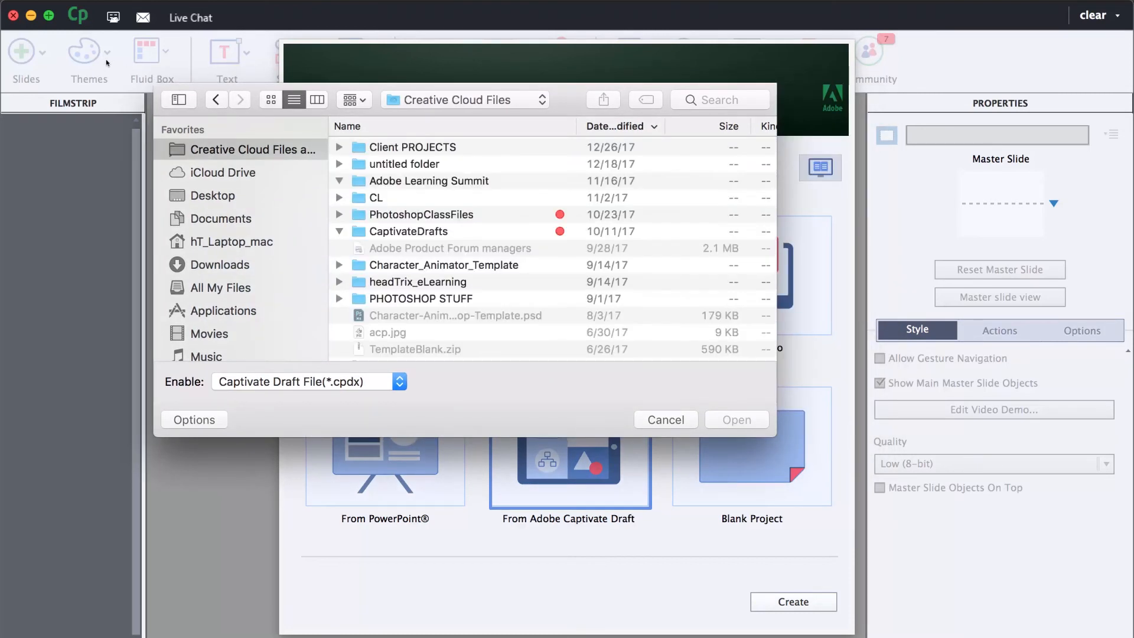
- Open Draft_4.cpdx from Creative Cloud Files > CaptivateDrafts > projects
left_click(338, 180)
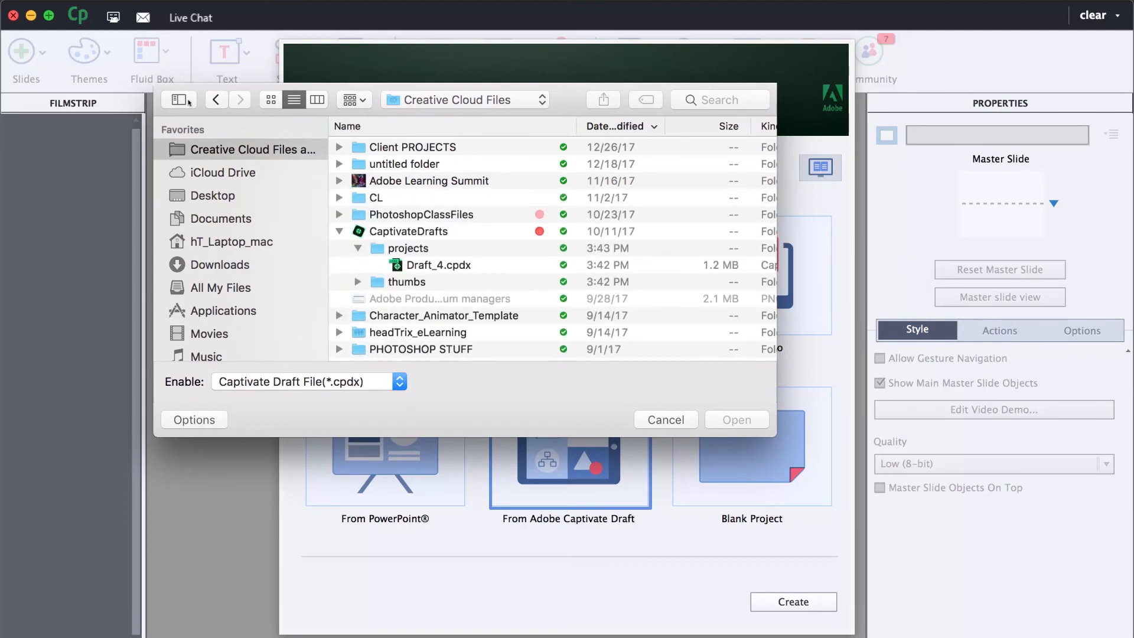
left_click(408, 231)
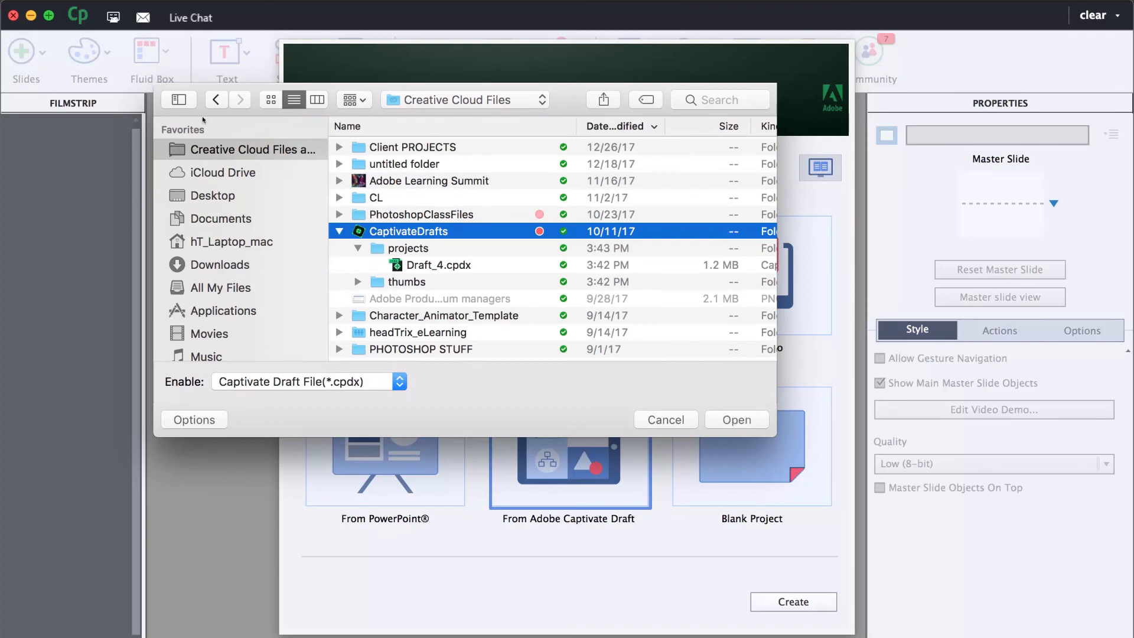
left_click(735, 419)
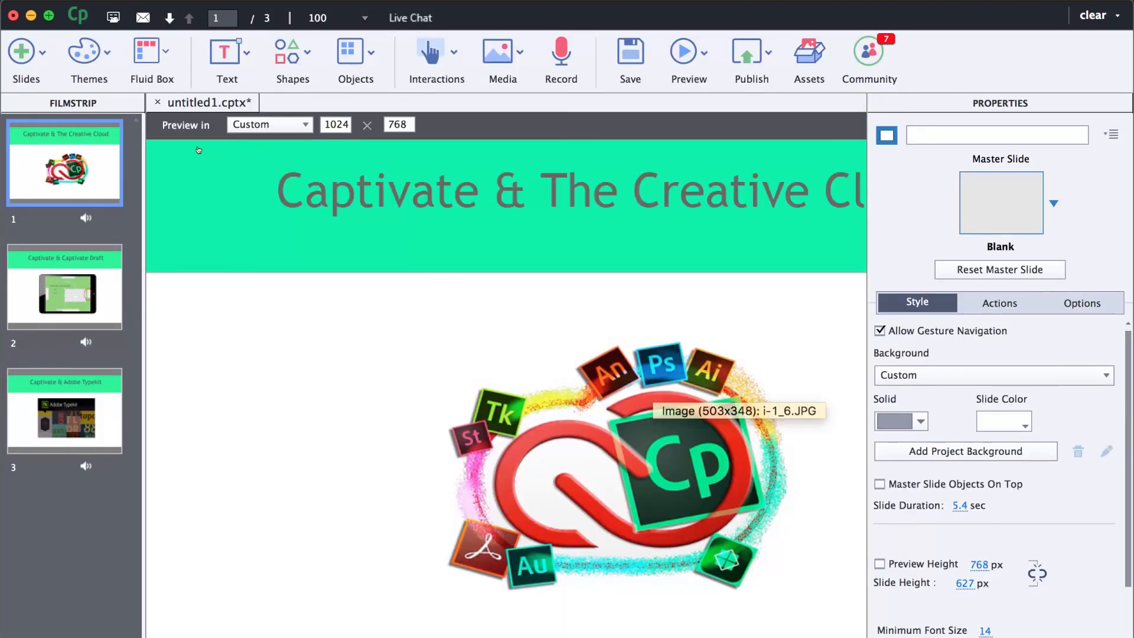
mouse_move(437, 59)
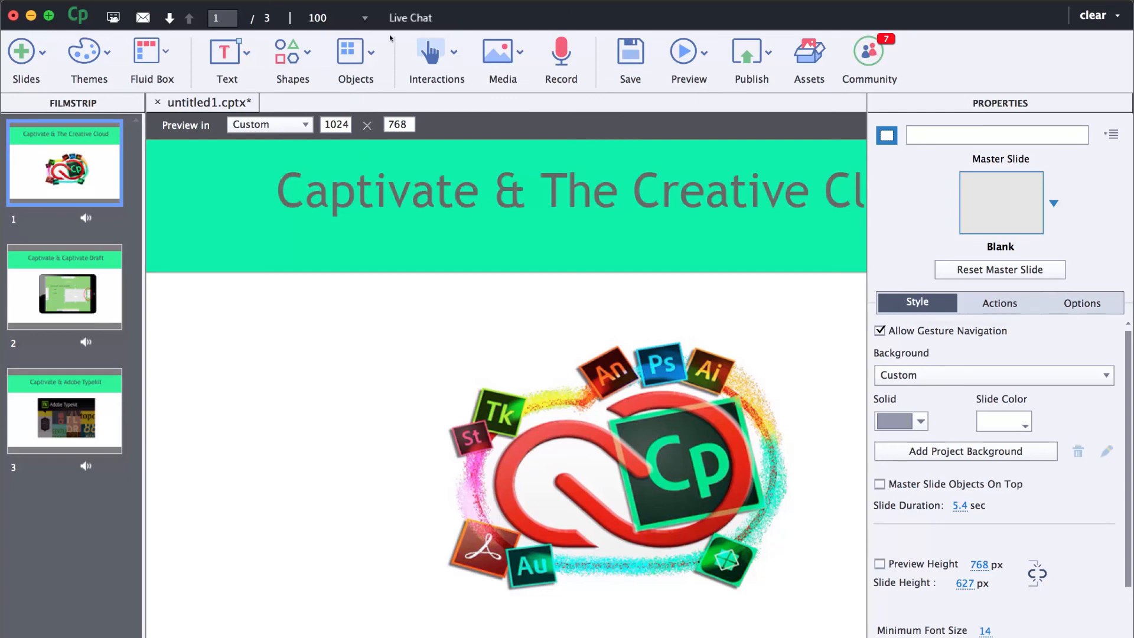
- Preview the whole project in the browser from the Preview dropdown
left_click(688, 61)
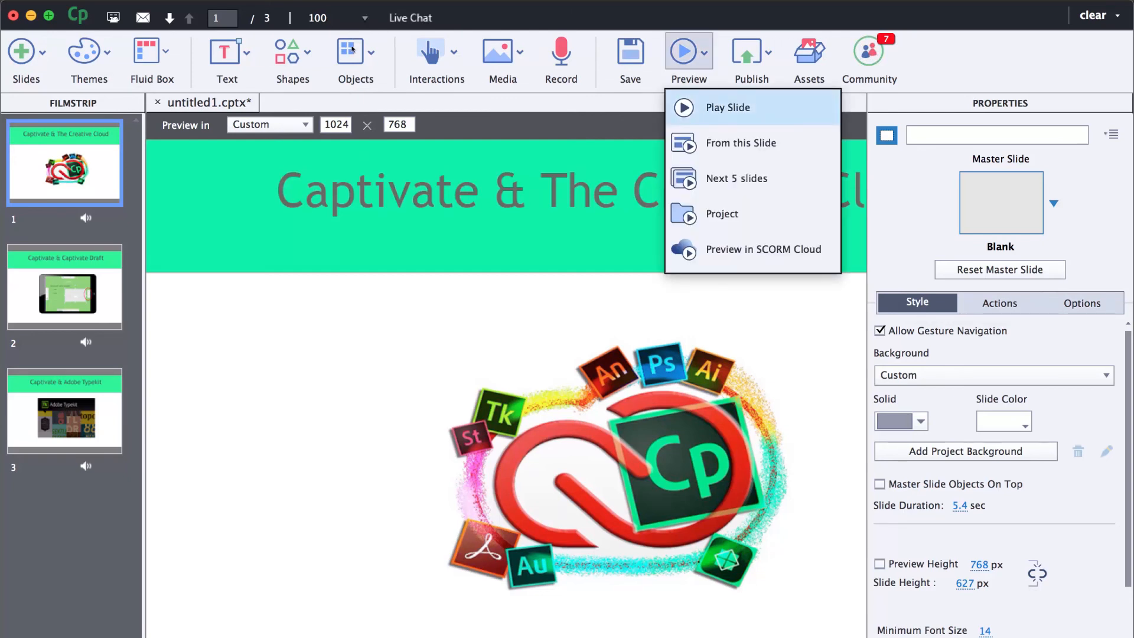
left_click(727, 107)
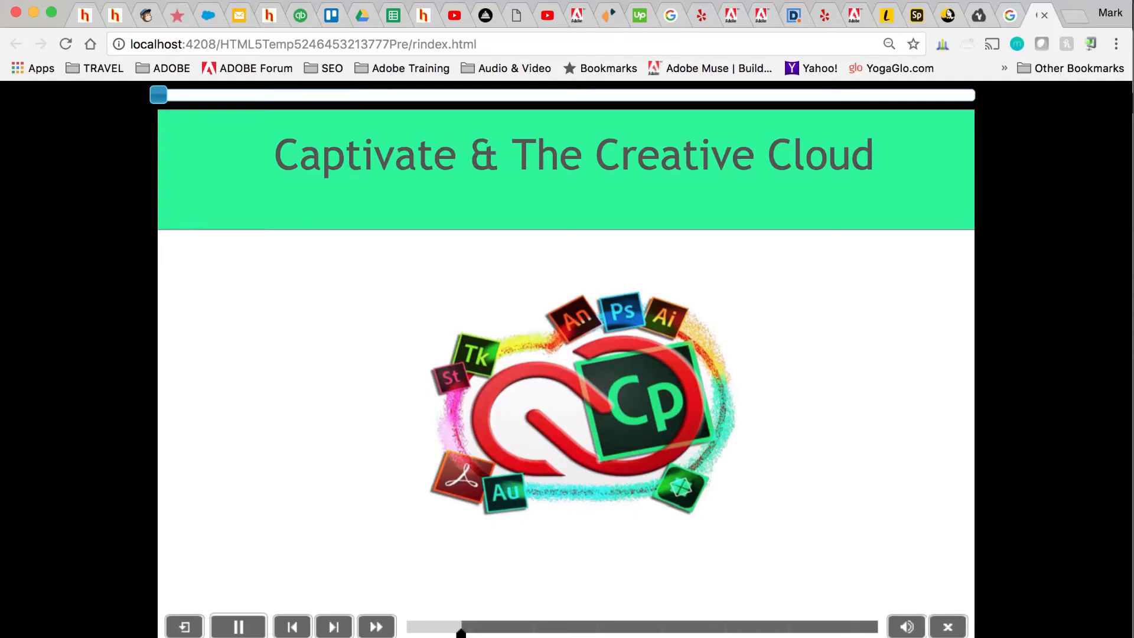